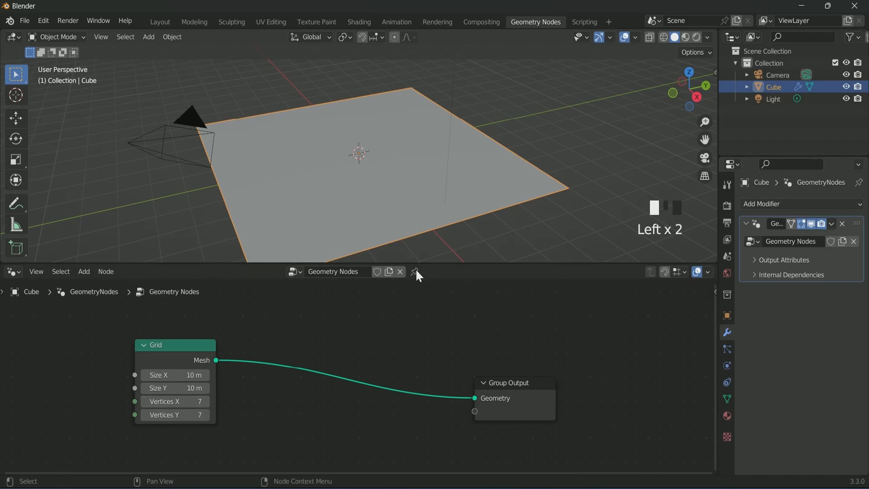
# - Pin the grid's node tree and add Solidify and Smooth modifiers after Geometry Nodes
pyautogui.click(414, 271)
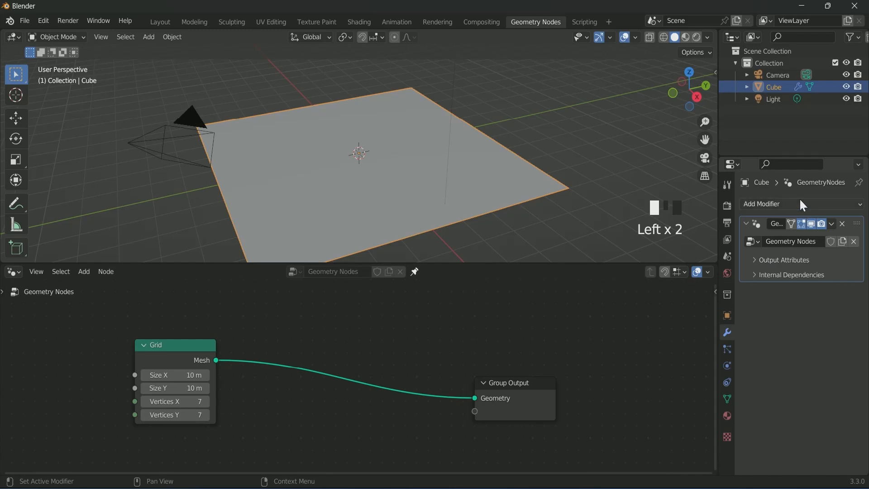
pyautogui.click(798, 204)
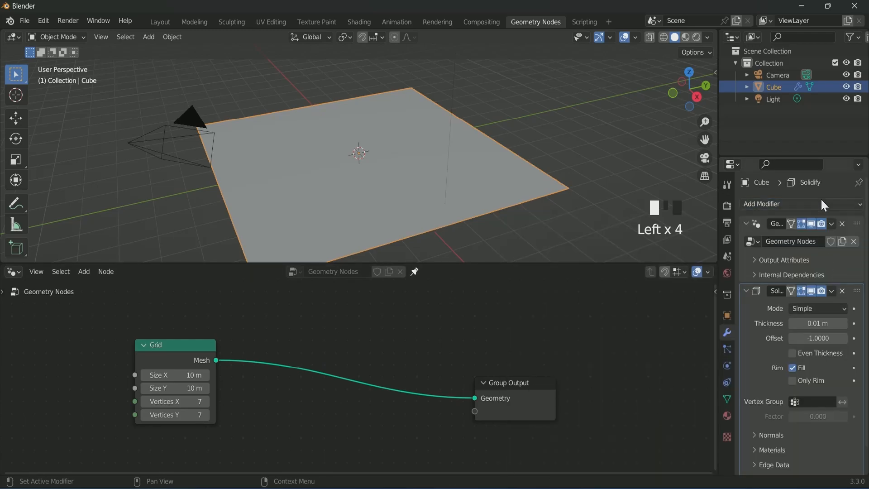
pyautogui.scroll(3)
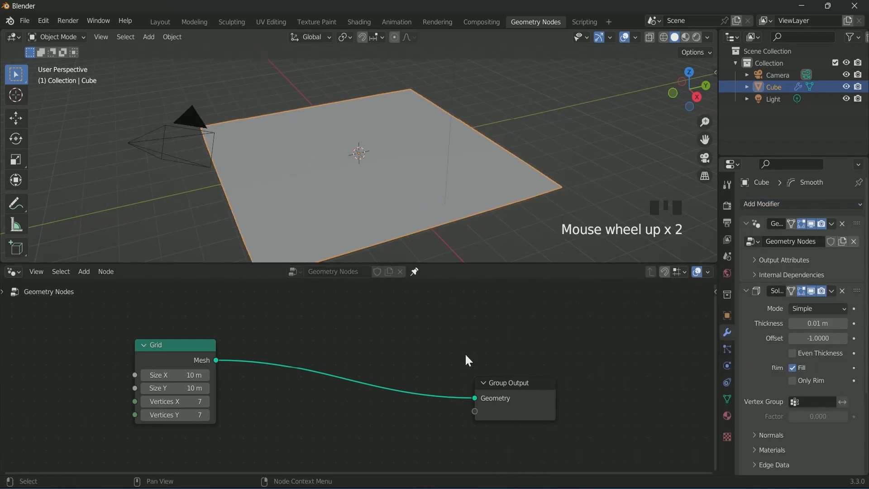
# - Add Separate Geometry on faces driven by a Boolean Random Value, Subdivide Mesh on Inverted, and Join Geometry
pyautogui.write('se')
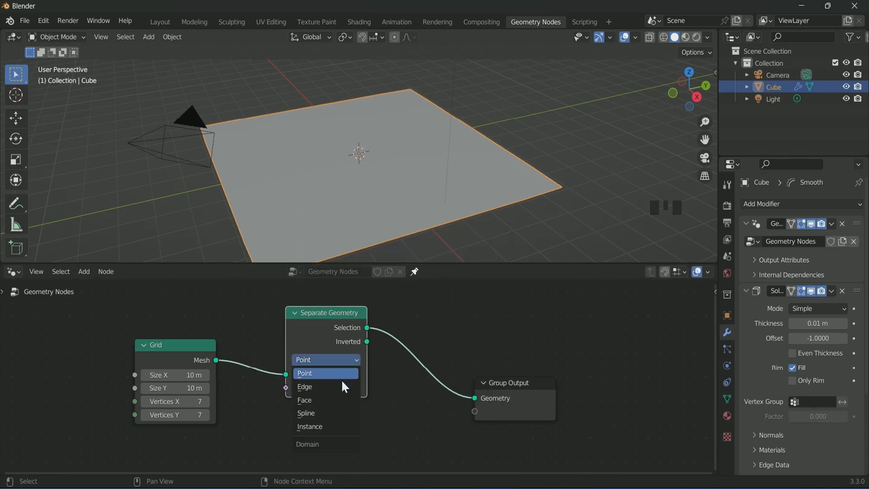
pyautogui.click(304, 399)
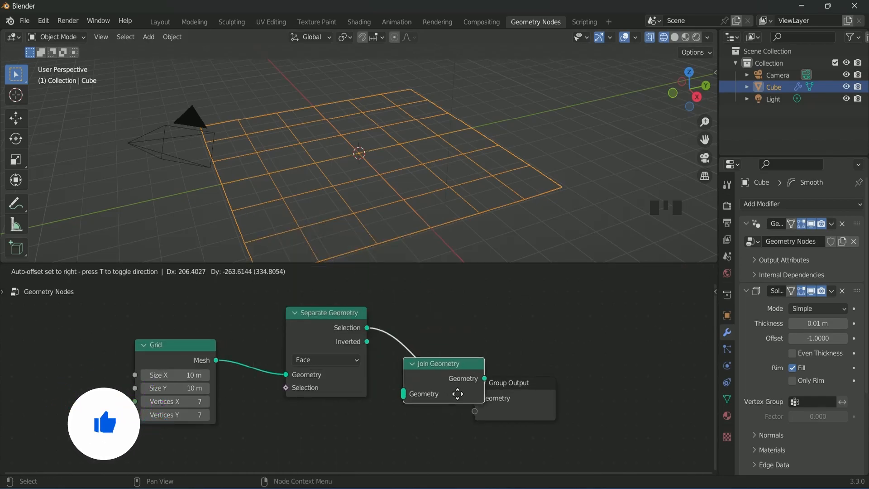
pyautogui.write('ra')
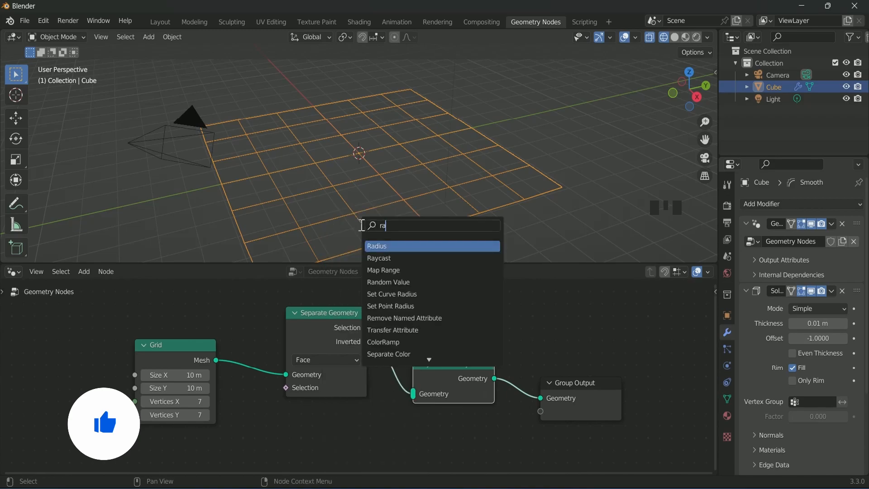
pyautogui.click(388, 282)
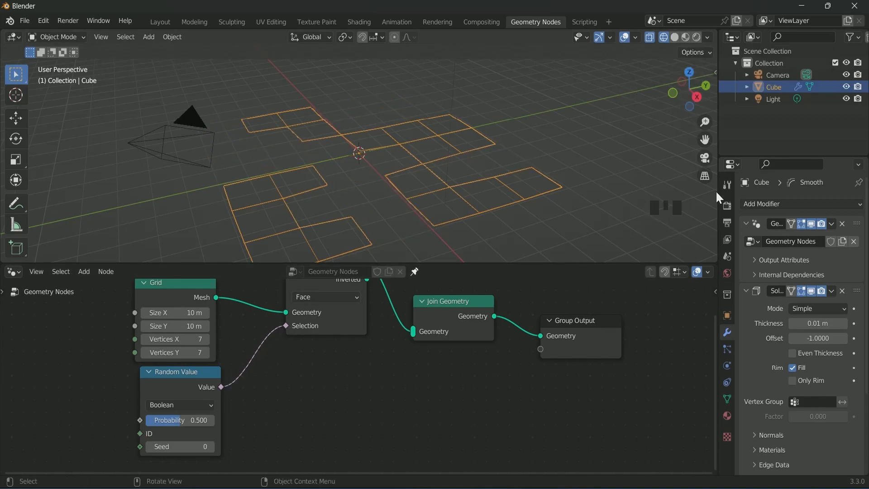
pyautogui.scroll(-3)
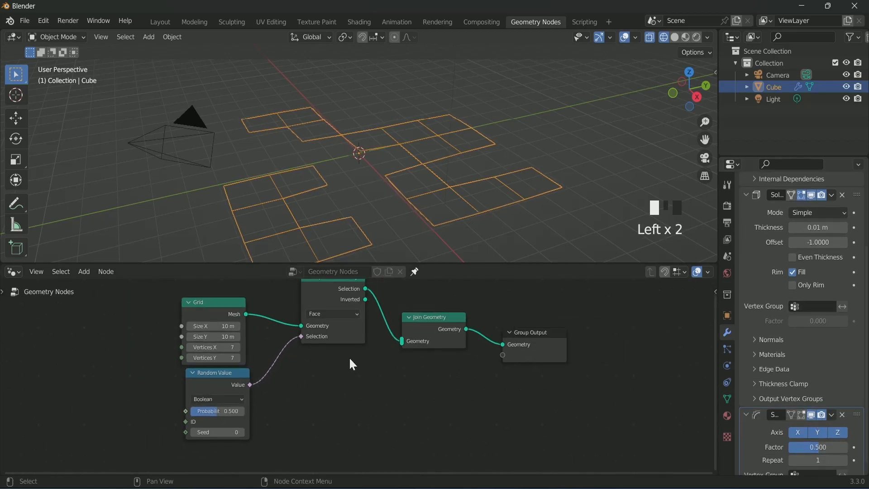
pyautogui.write('s')
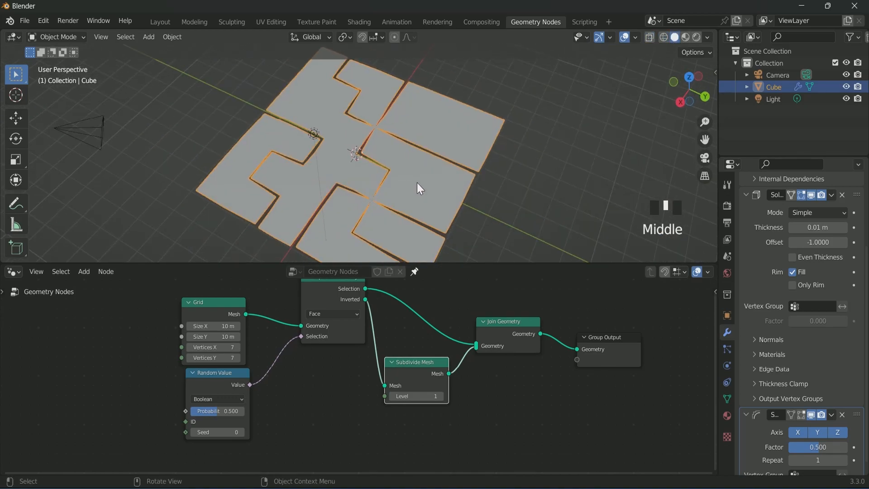
# - Group the Separate, Random Value, Subdivide and Join nodes with Ctrl+G and expose a Probability input
pyautogui.scroll(-3)
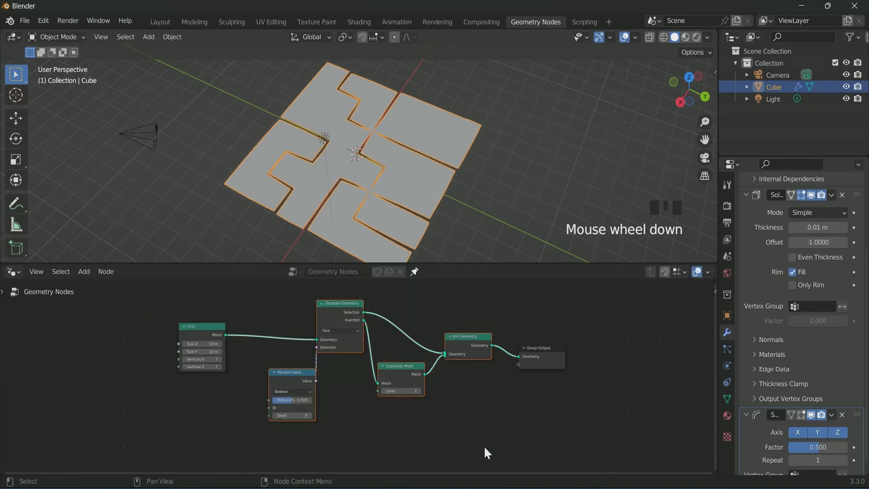
pyautogui.press('ctrl+g')
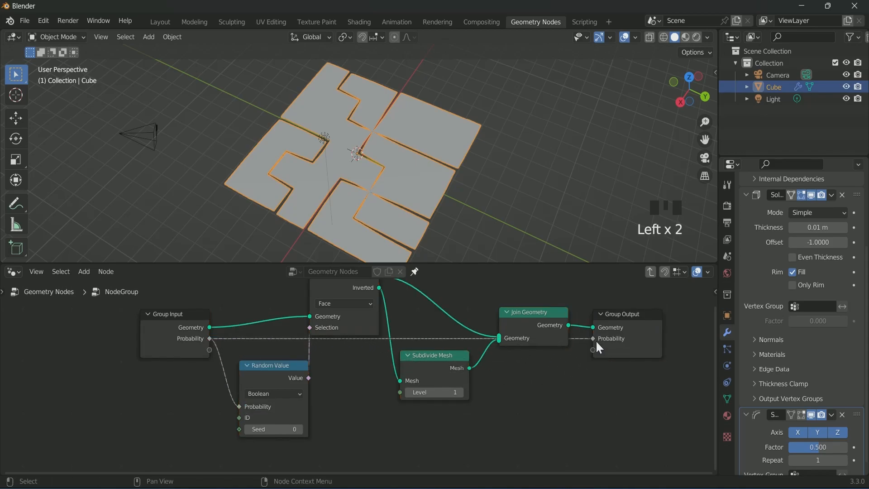
pyautogui.scroll(-3)
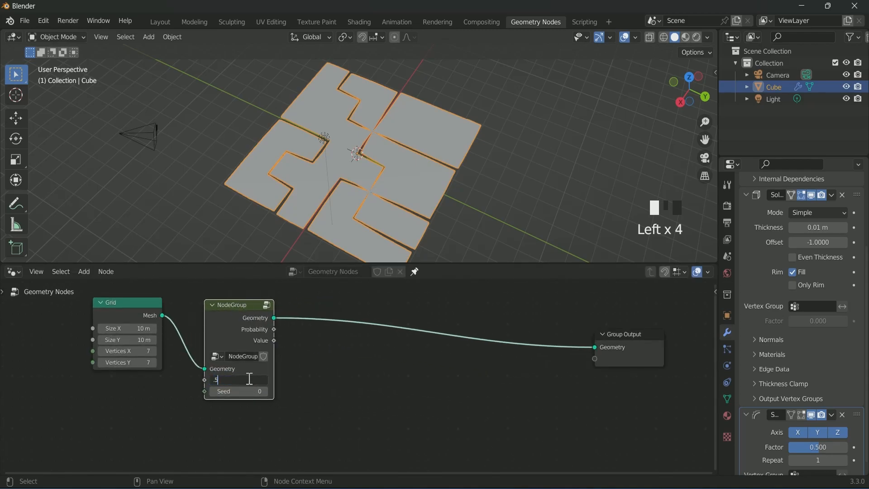
# - Set Probability to 0.533 and duplicate the node group into chained copies
pyautogui.press('NUMPAD_3')
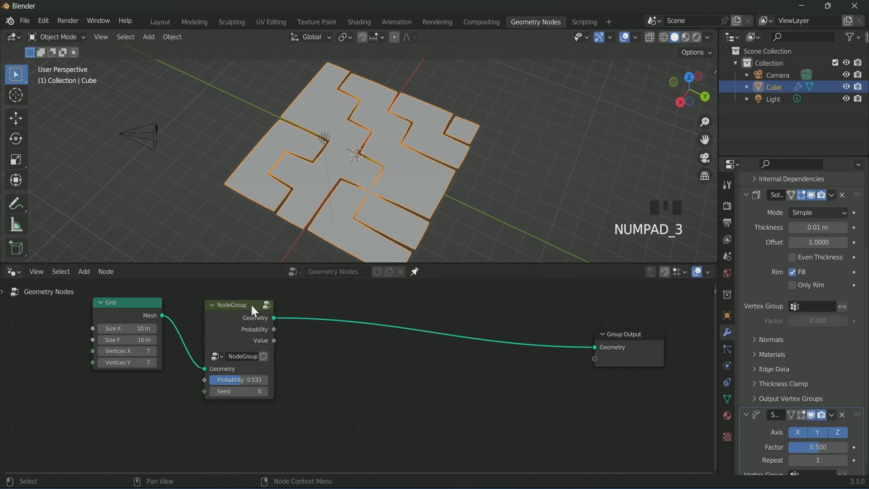
pyautogui.press('shift+d')
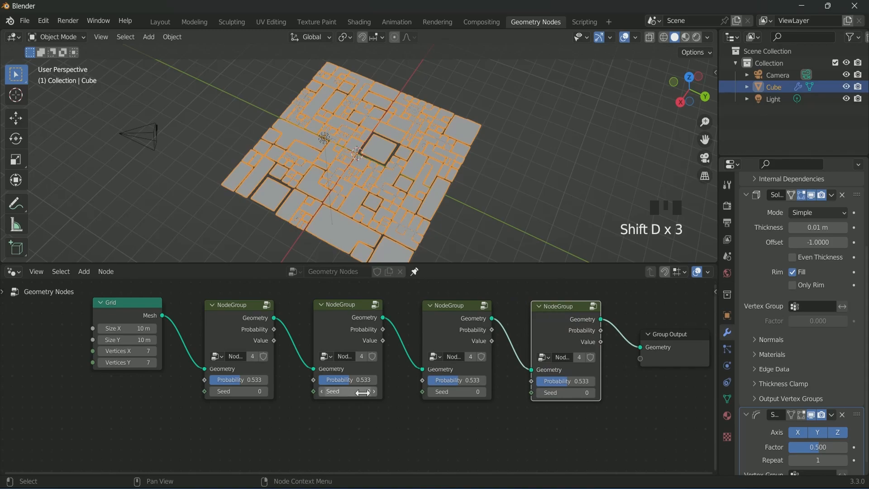
pyautogui.scroll(-3)
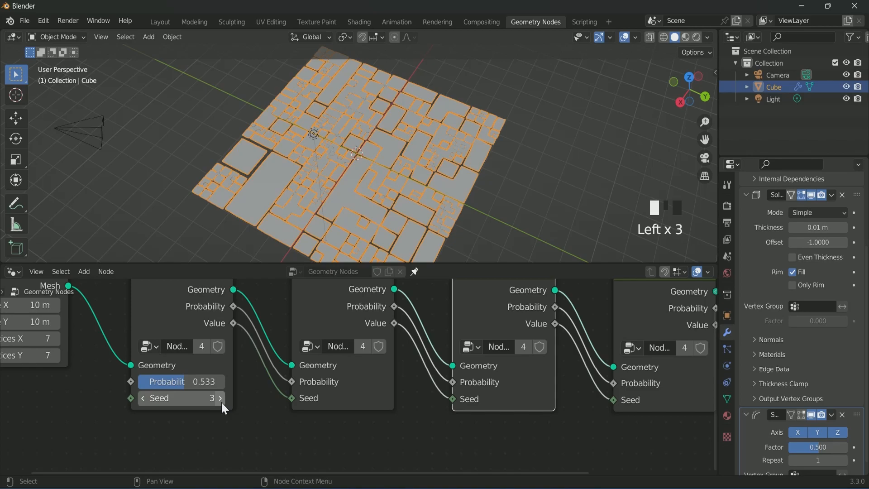
# - Give each chained group copy a different Seed and add a Value output inside the group
pyautogui.click(220, 398)
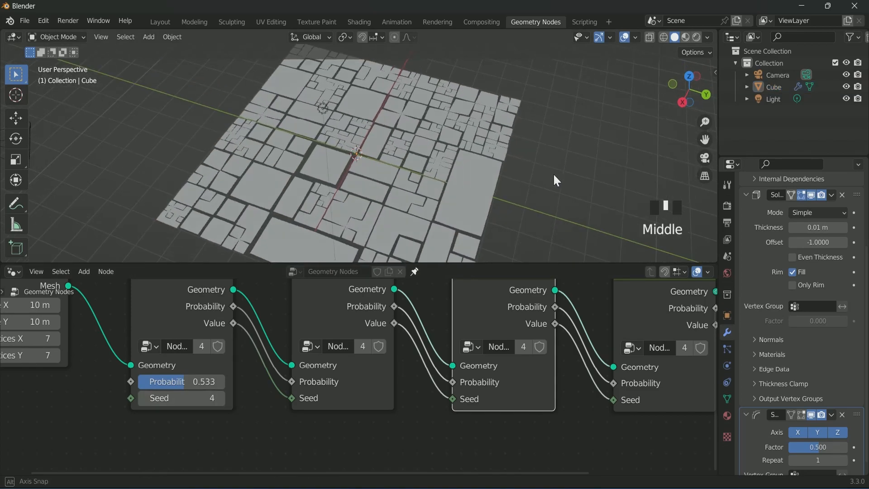
pyautogui.scroll(-3)
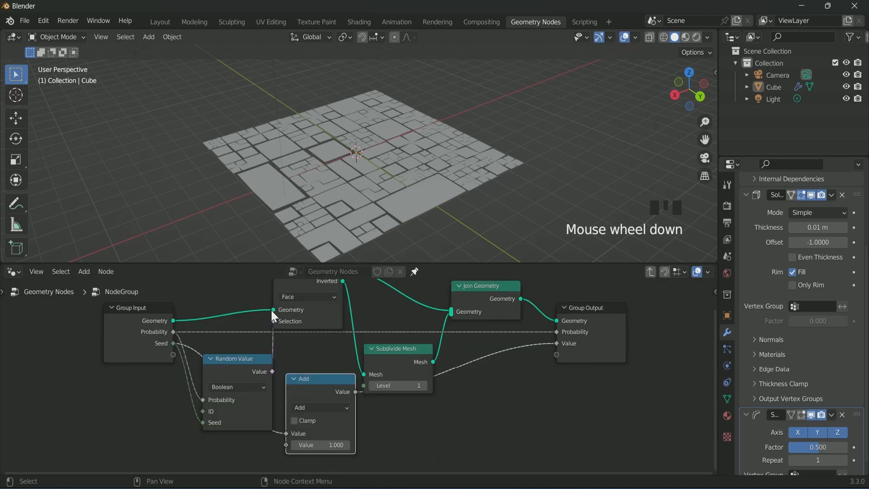
pyautogui.scroll(-3)
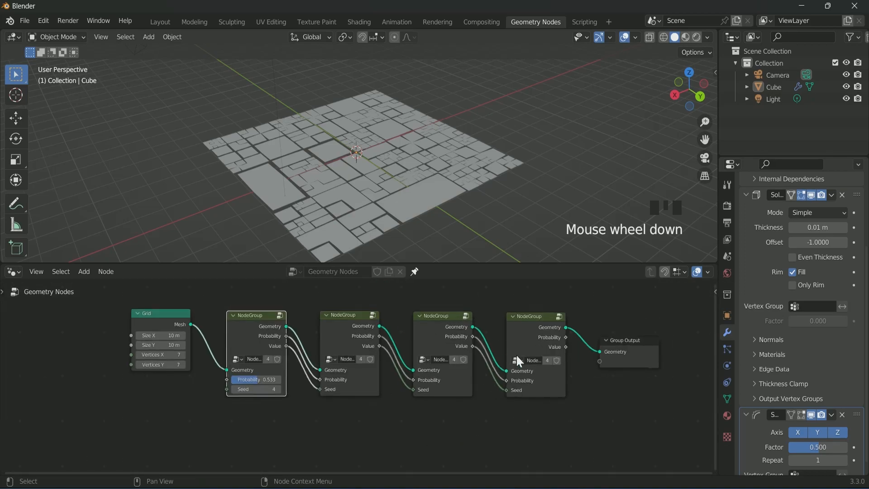
pyautogui.click(83, 271)
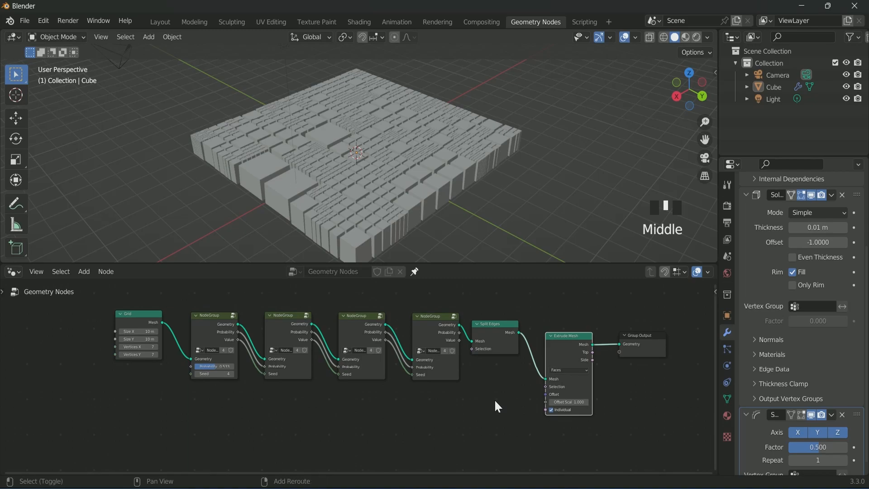
# - Add Scale Elements at 0.9 on the Extrude Mesh Top selection for tapered roofs
pyautogui.write('sca')
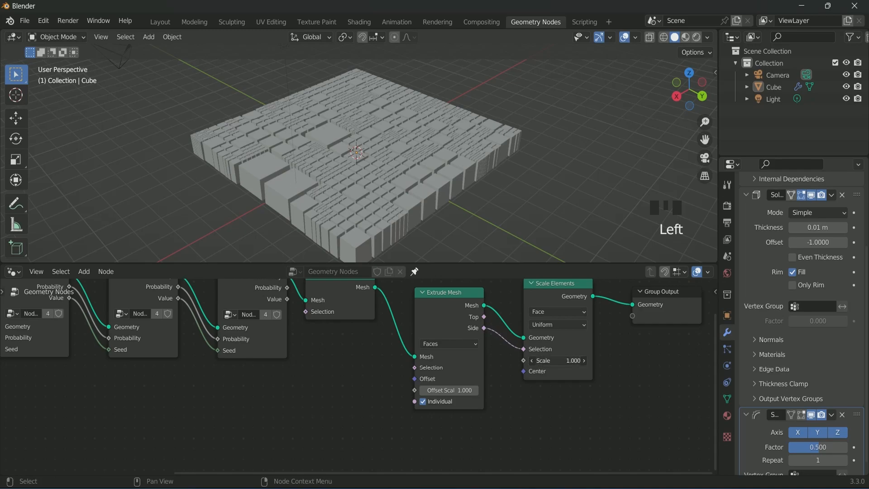
pyautogui.press('ctrl+z')
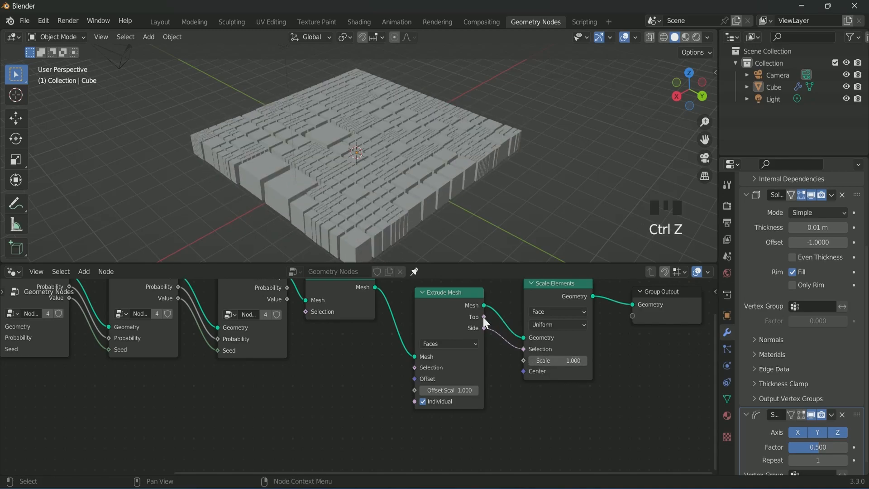
pyautogui.click(556, 360)
pyautogui.write('0.900')
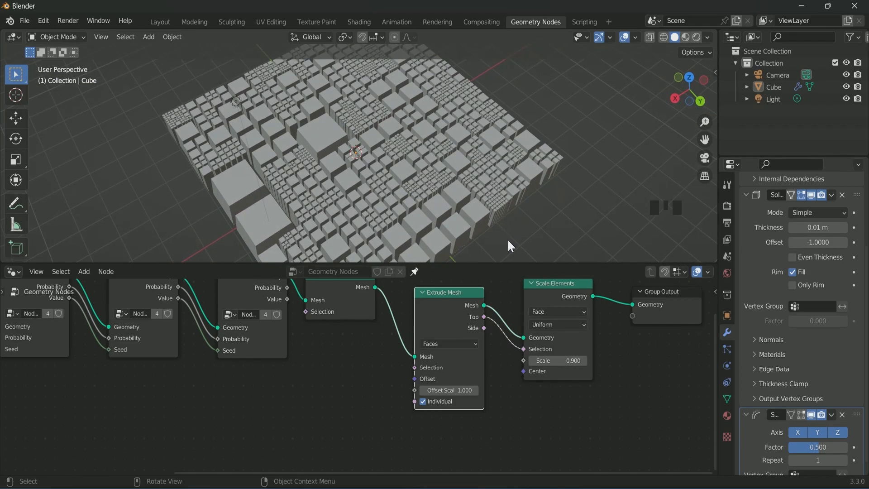
pyautogui.moveTo(337, 388)
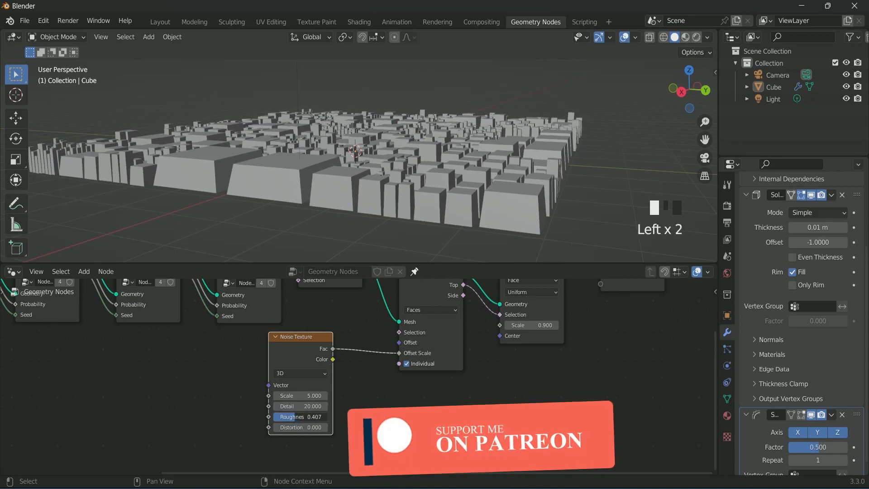
# - Adjust the Noise Texture detail and switch it to 4D
pyautogui.click(299, 416)
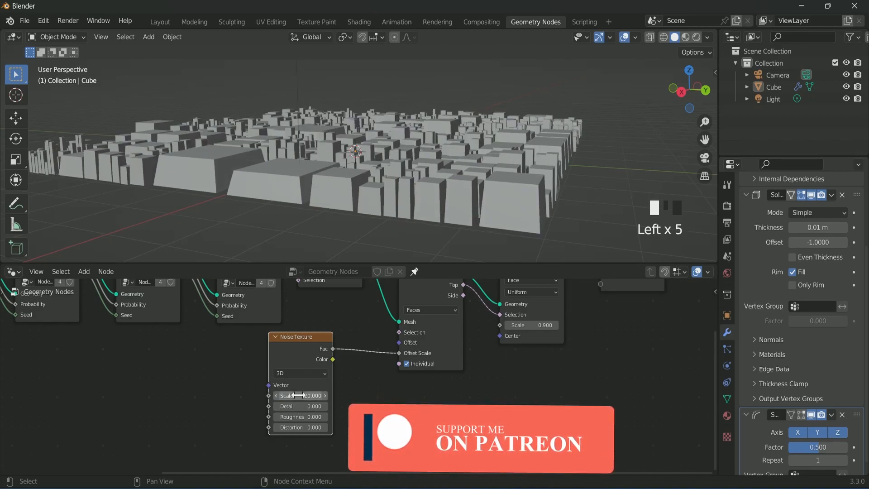
pyautogui.click(299, 373)
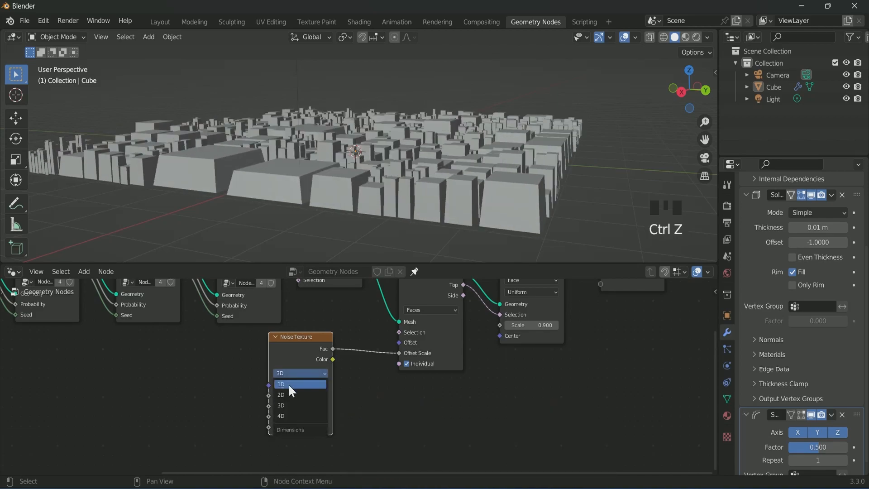
pyautogui.click(282, 416)
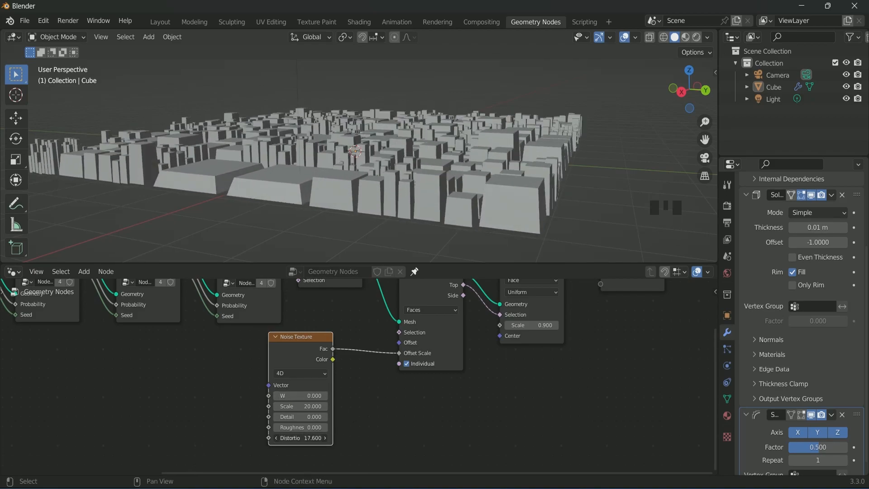
# - Insert Map Range after the noise into Extrude Offset Scale and undo the Distortion change
pyautogui.press('ctrl+z')
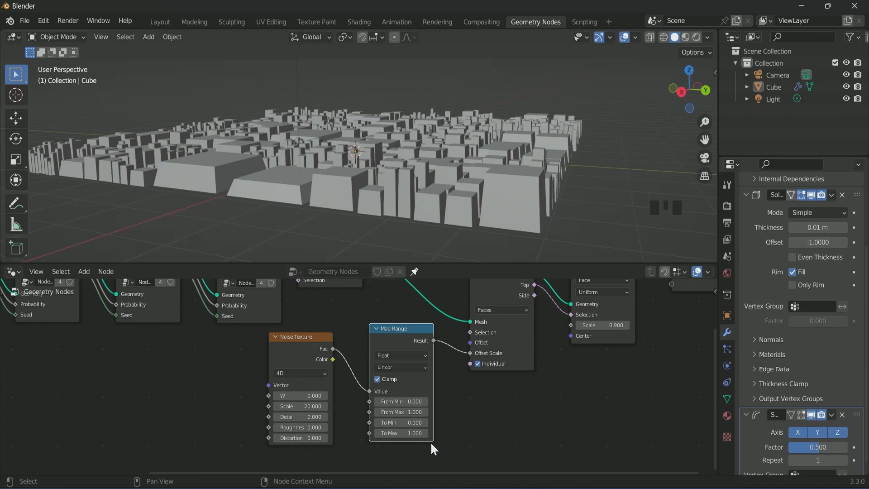
pyautogui.click(400, 423)
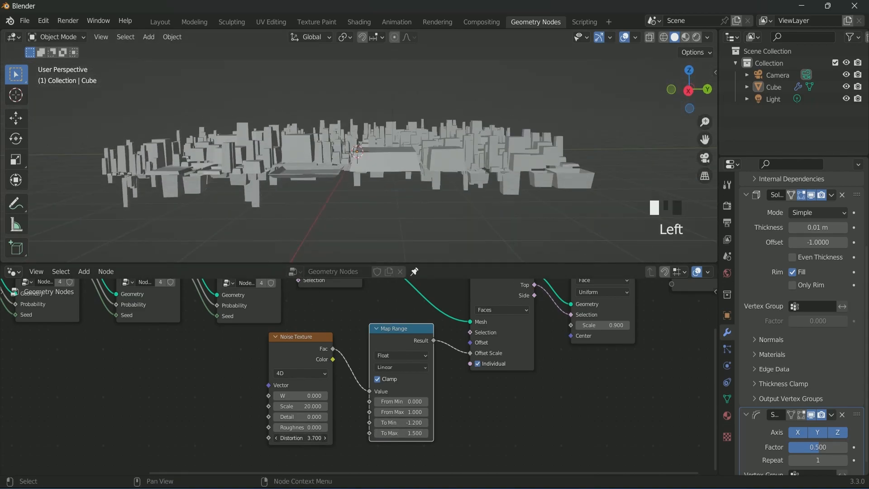
pyautogui.press('ctrl+z')
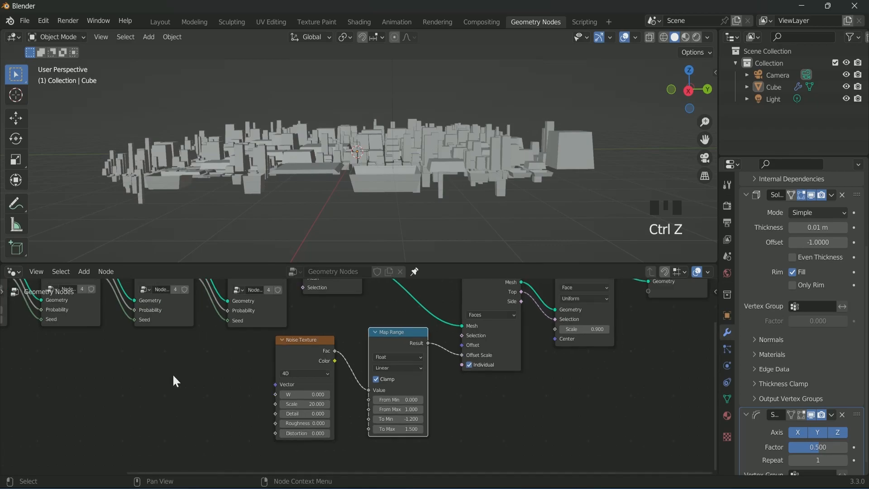
# - Drive Distortion from a #frame Value divided by 5 and play back to check the animation
pyautogui.press('ctrl+z')
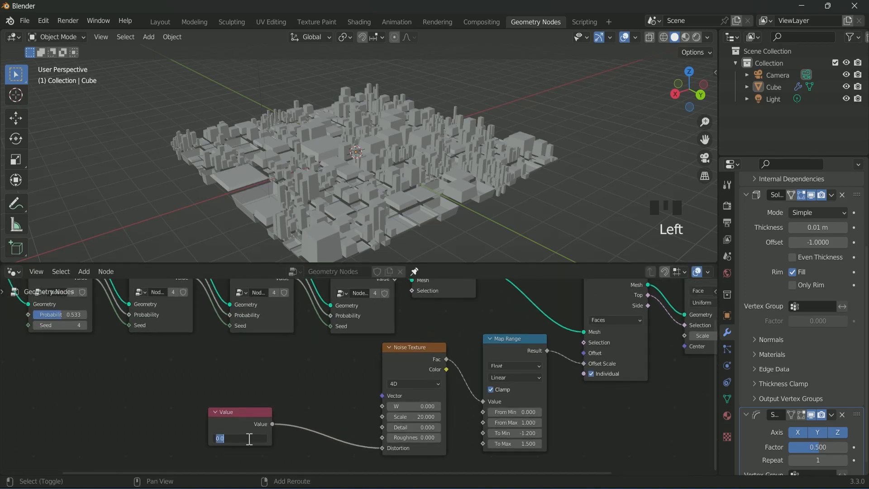
pyautogui.write('#fram')
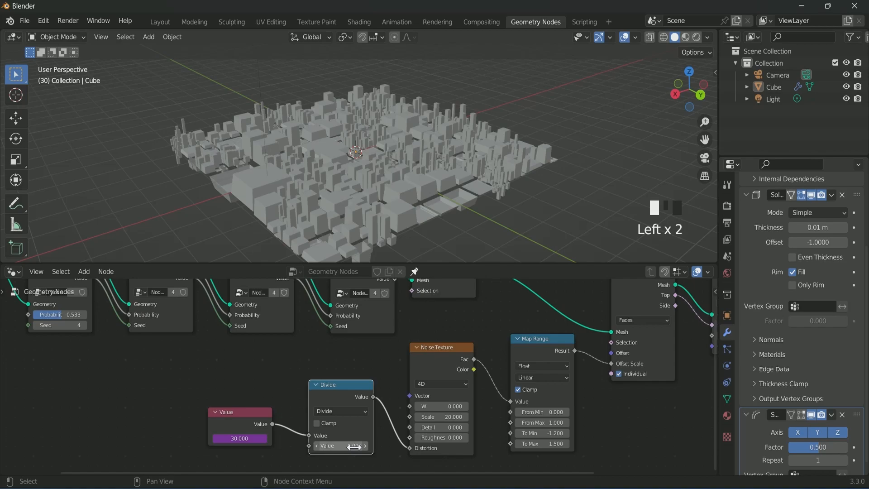
pyautogui.press('space')
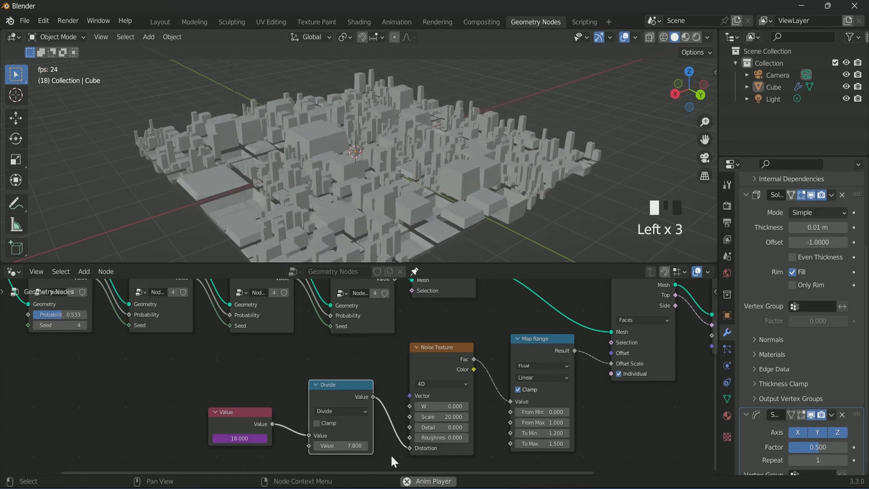
pyautogui.press('ctrl+z')
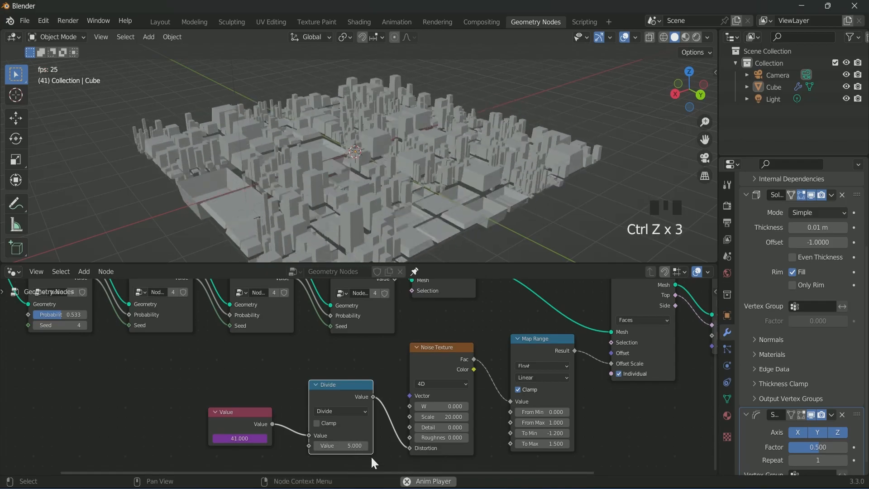
pyautogui.press('space')
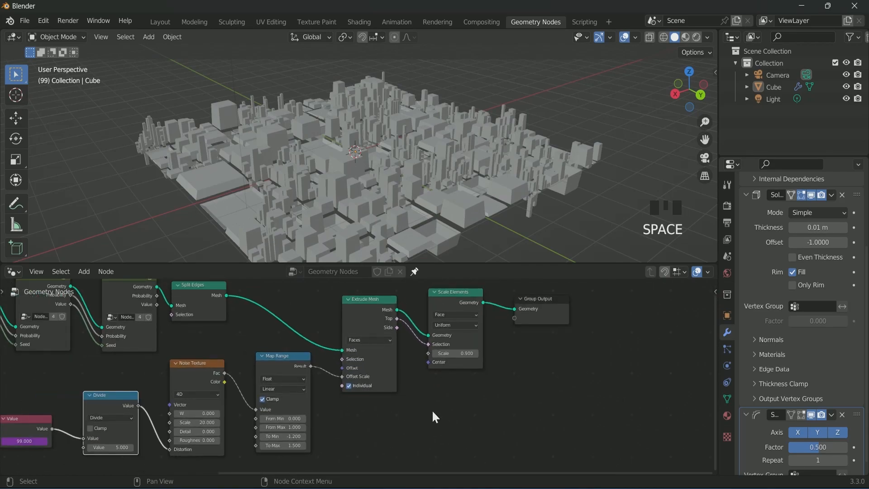
# - Insert Join Geometry before Group Output and branch a Mesh to Curve from Scale Elements
pyautogui.scroll(-3)
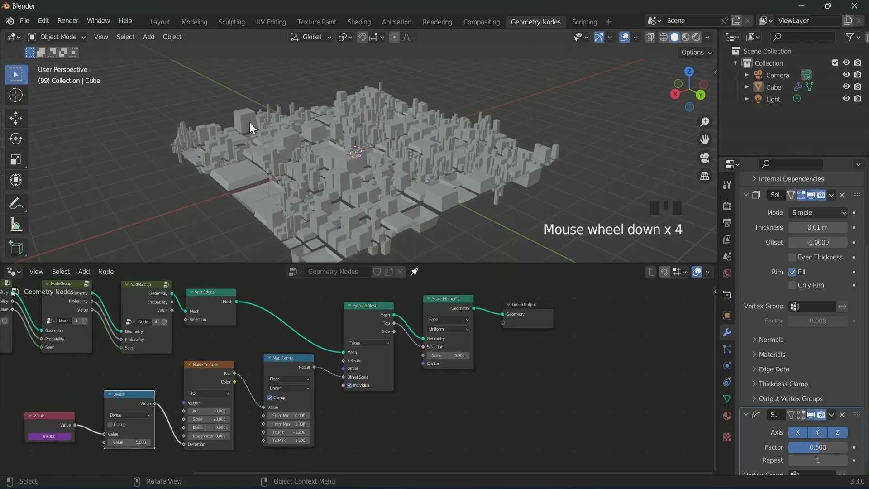
pyautogui.click(83, 271)
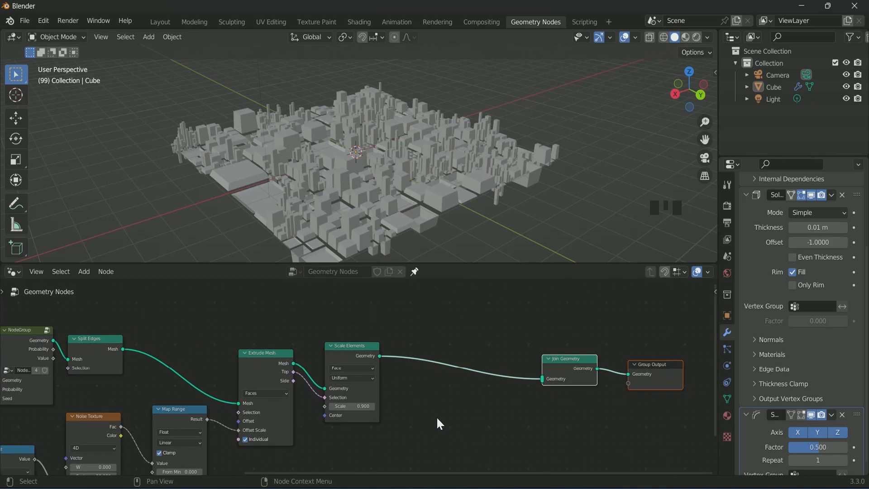
pyautogui.click(83, 271)
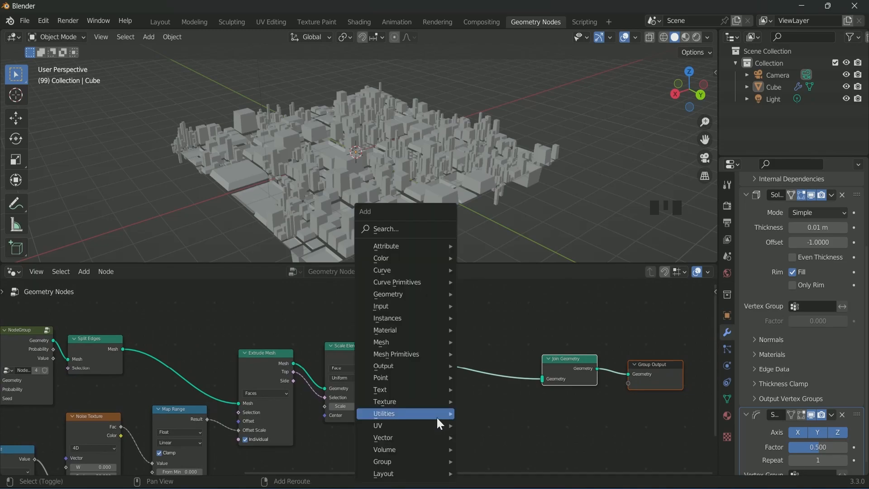
pyautogui.write('mes')
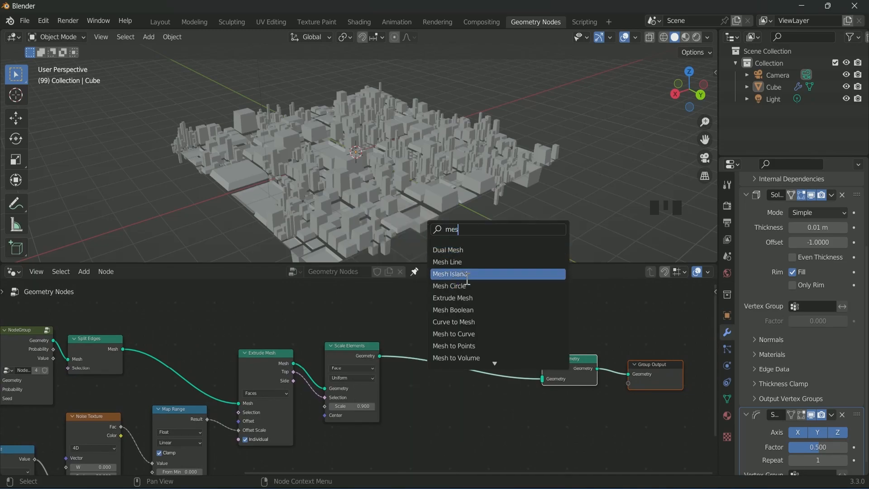
pyautogui.click(452, 334)
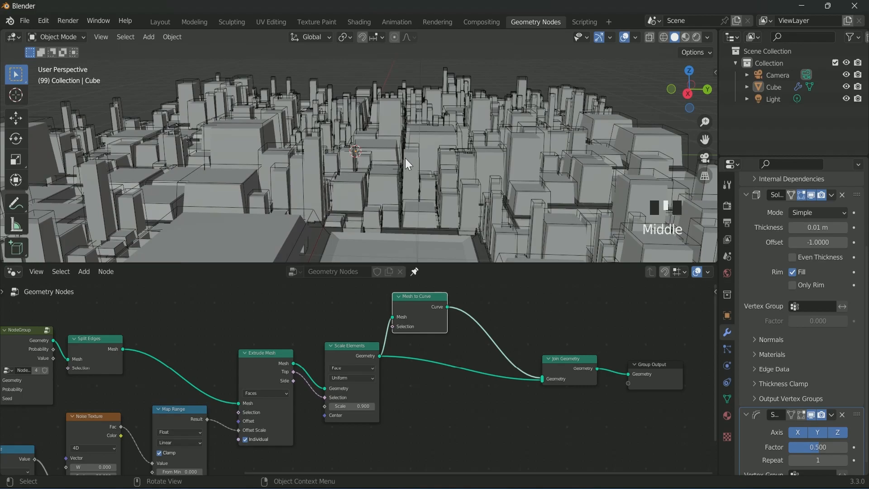
# - Add Curve to Mesh after Mesh to Curve and feed it into Join Geometry
pyautogui.press('space')
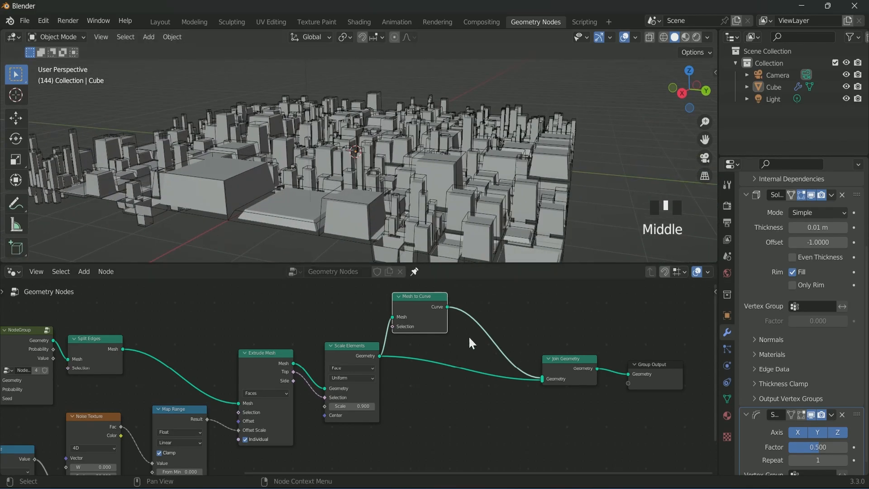
pyautogui.write('curv')
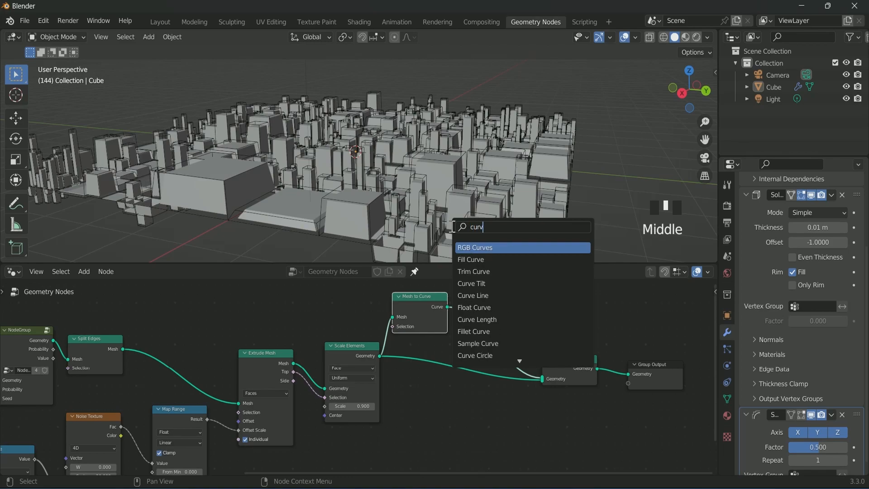
pyautogui.write('w t')
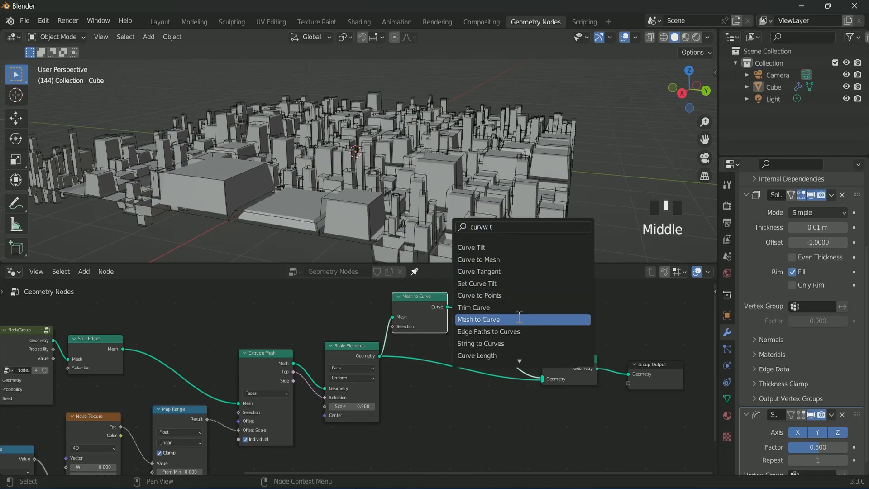
pyautogui.click(478, 259)
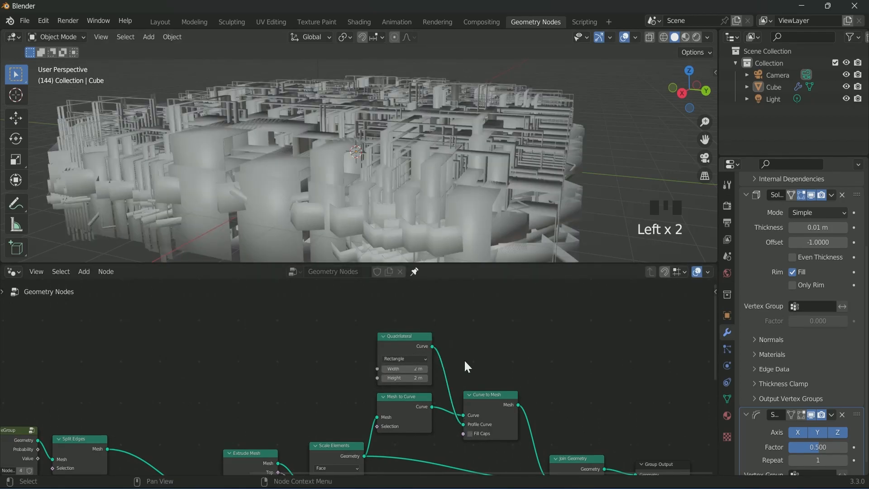
# - Set the Quadrilateral profile Width and Height to 0.01 m and play back the thin rails
pyautogui.doubleClick(405, 368)
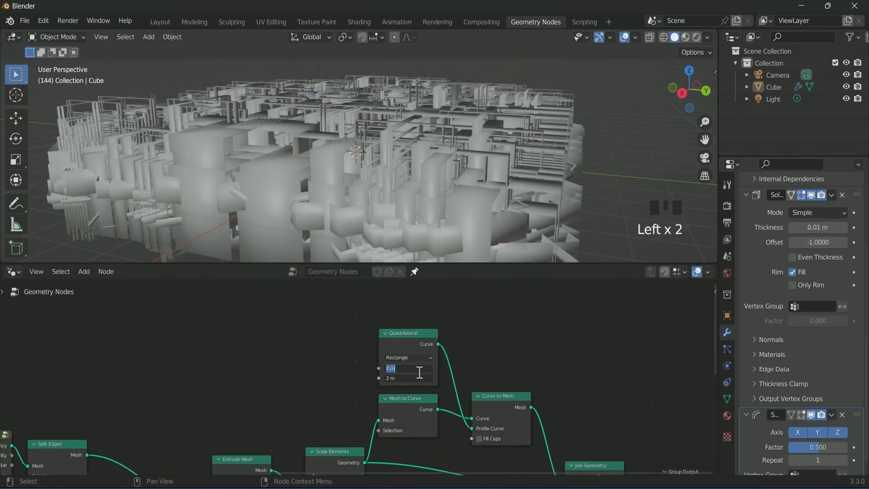
pyautogui.scroll(3)
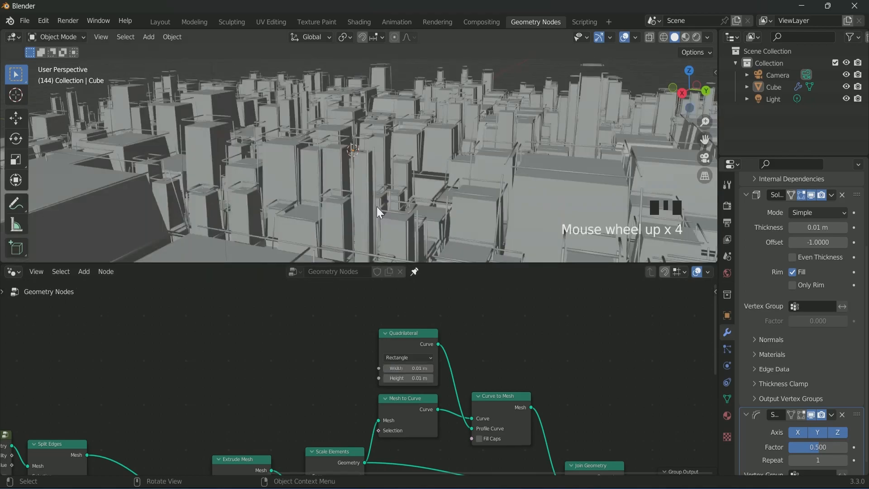
pyautogui.scroll(3)
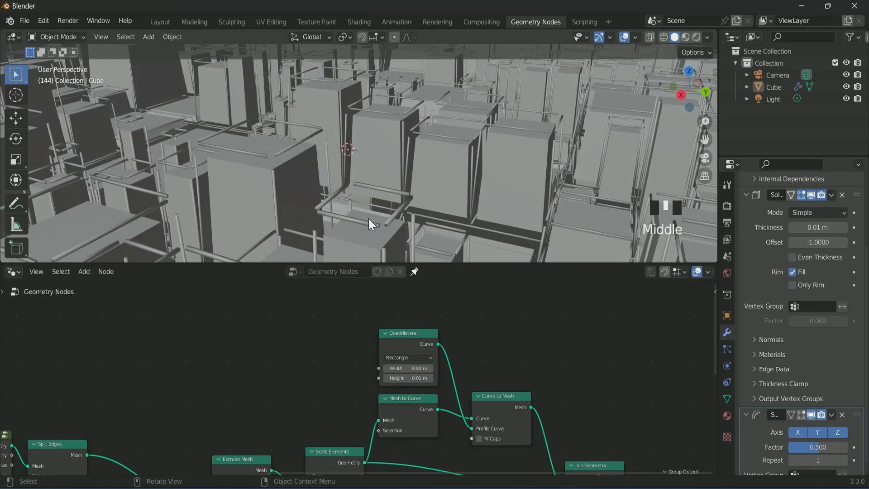
pyautogui.scroll(-3)
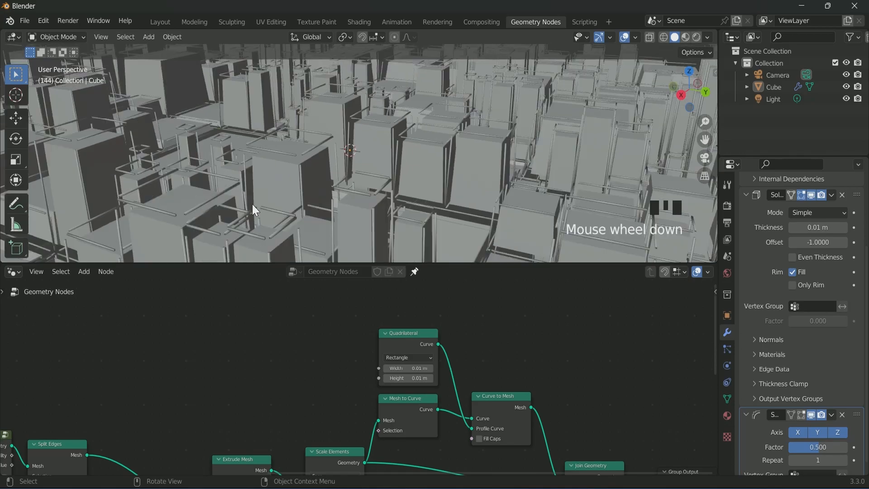
pyautogui.scroll(3)
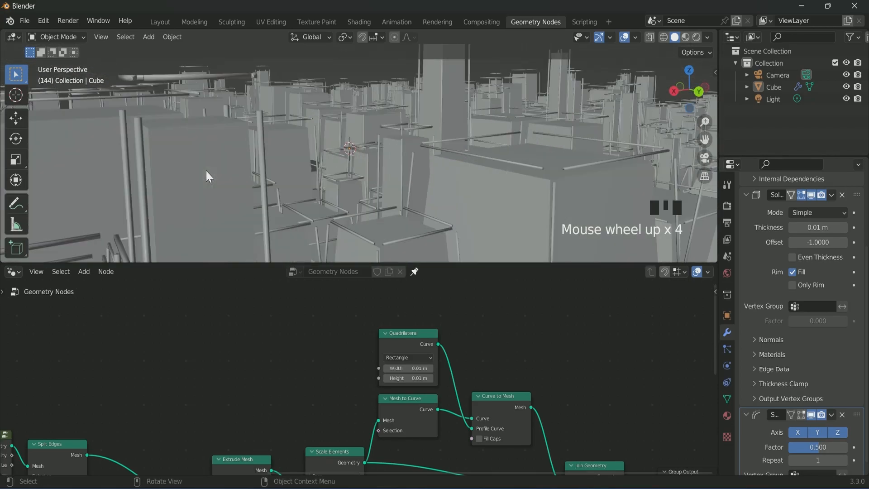
pyautogui.press('space')
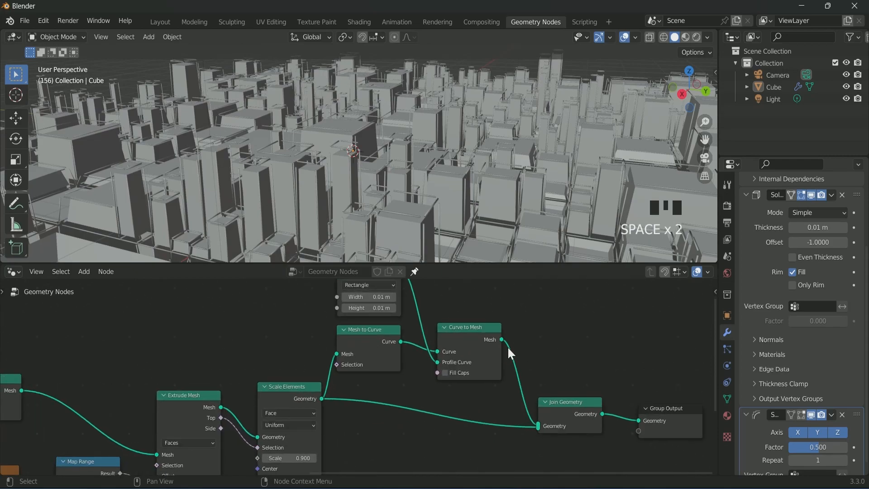
# - Add Set Material after Scale Elements and a duplicate after Curve to Mesh for buildings and rails
pyautogui.write('se')
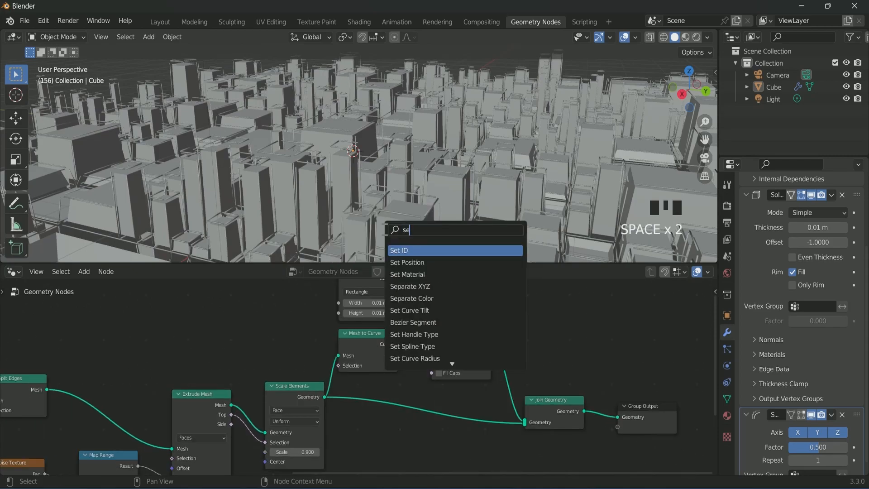
pyautogui.click(407, 274)
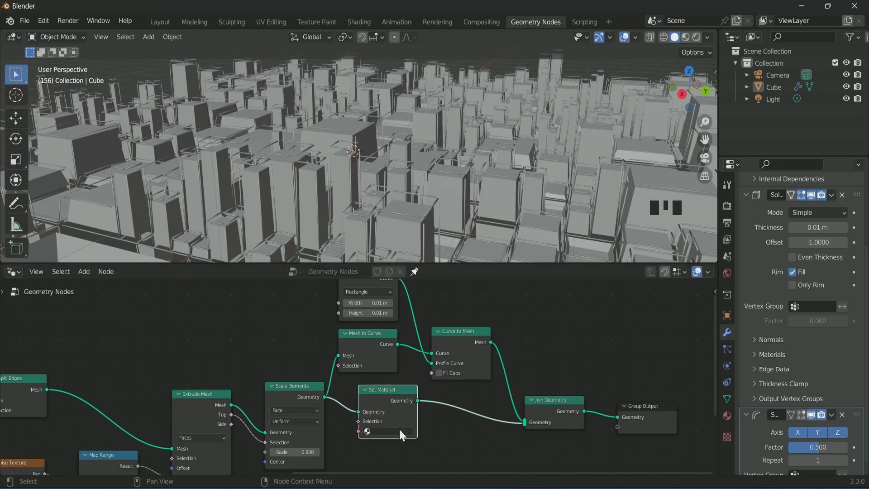
pyautogui.press('shift+d')
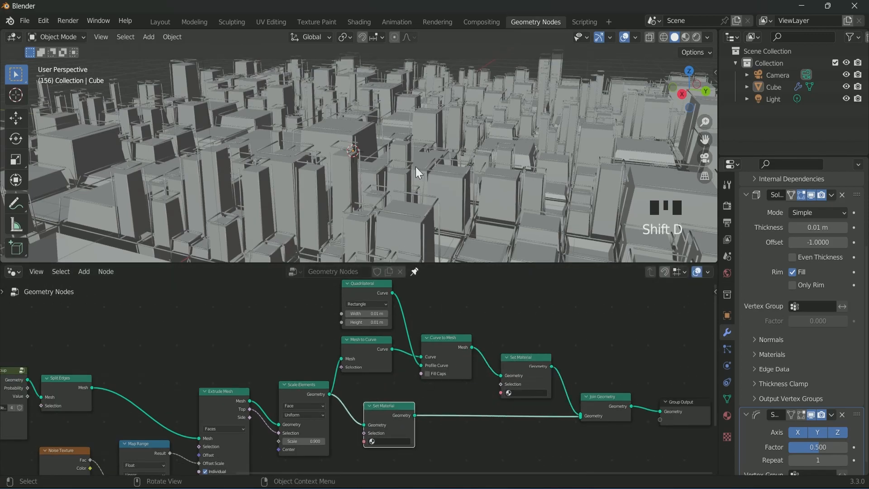
pyautogui.scroll(3)
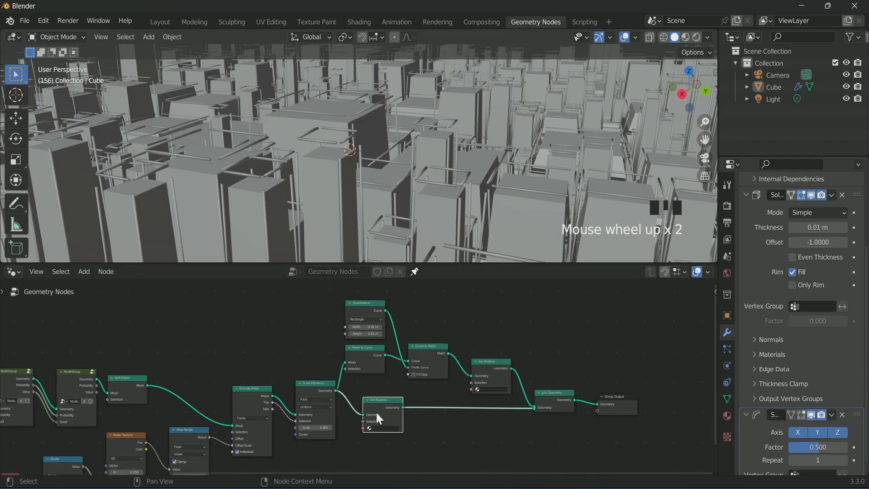
pyautogui.scroll(-3)
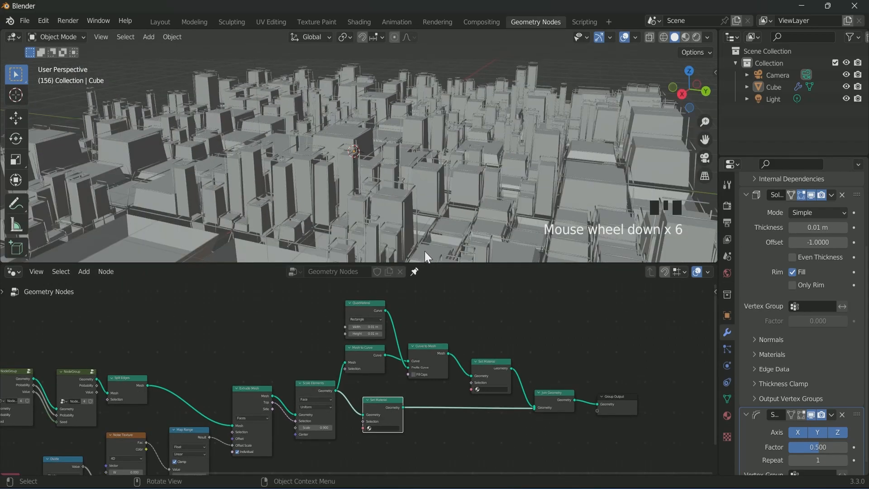
pyautogui.scroll(3)
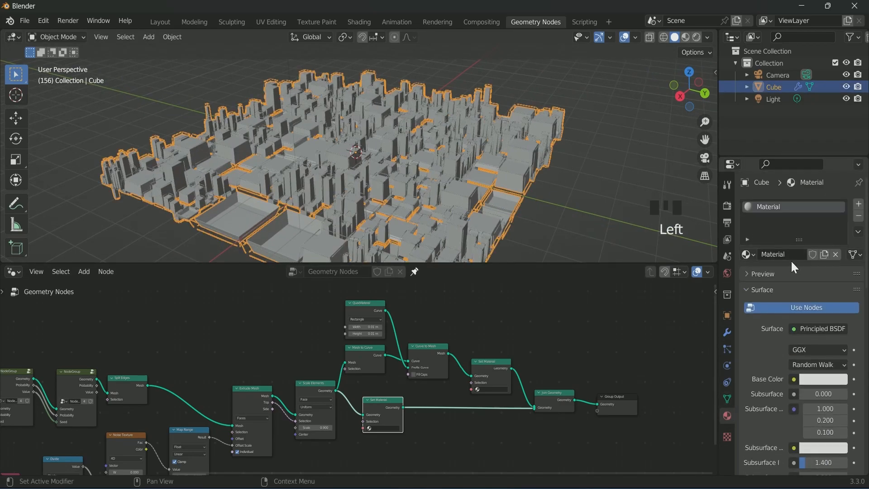
# - Give the solid blocks Material and the edge outlines a new Wireframe material in a second slot
pyautogui.scroll(-3)
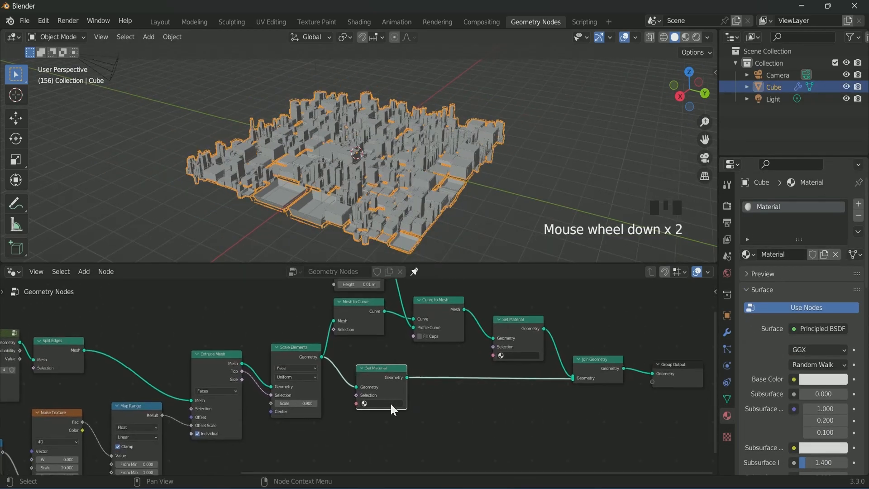
pyautogui.click(858, 204)
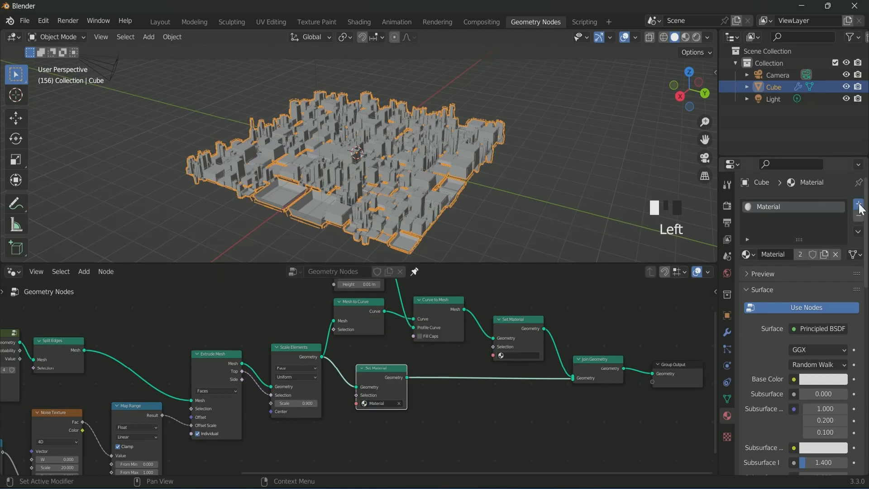
pyautogui.click(857, 204)
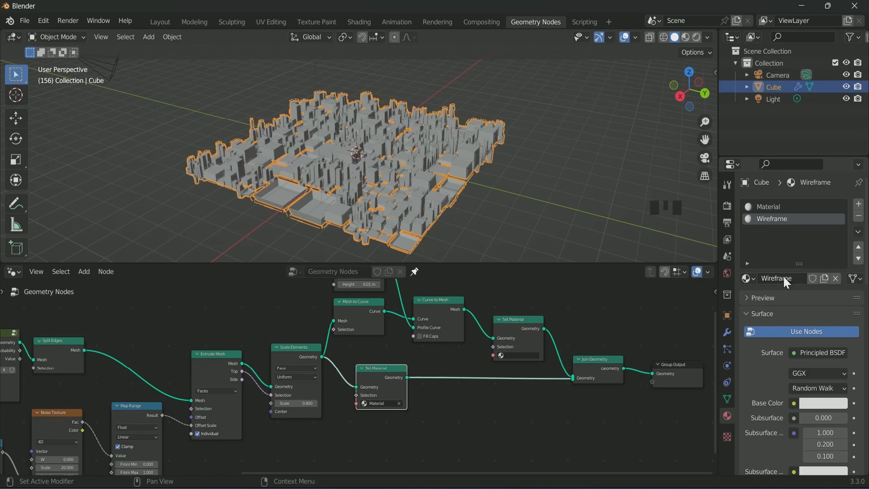
pyautogui.click(521, 355)
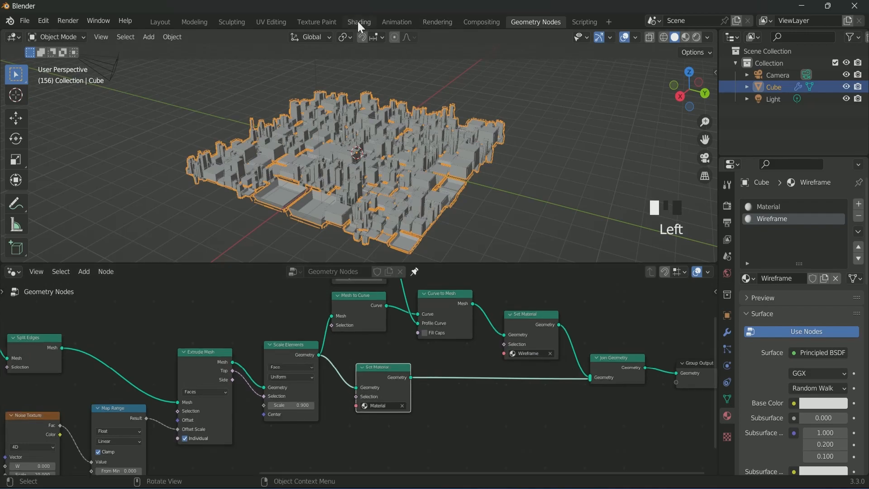
# - Feed a Noise Texture through a darkened ColorRamp into the building material's Base Color
pyautogui.click(358, 22)
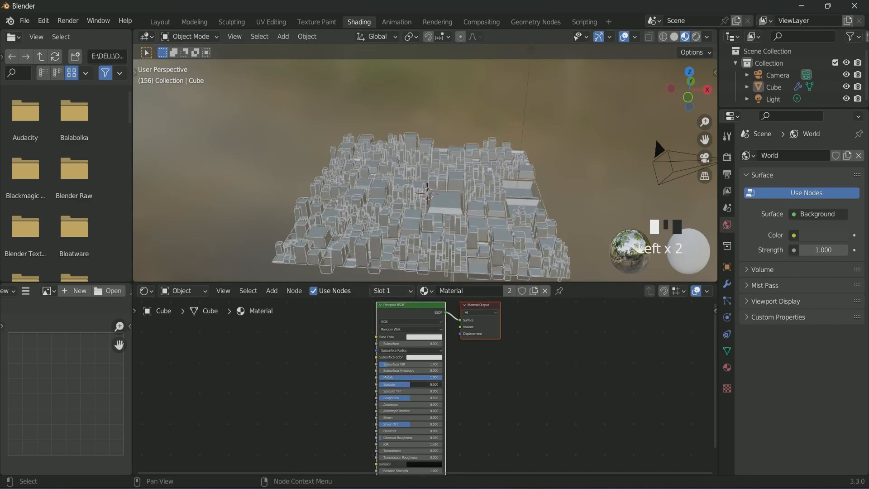
pyautogui.write('co')
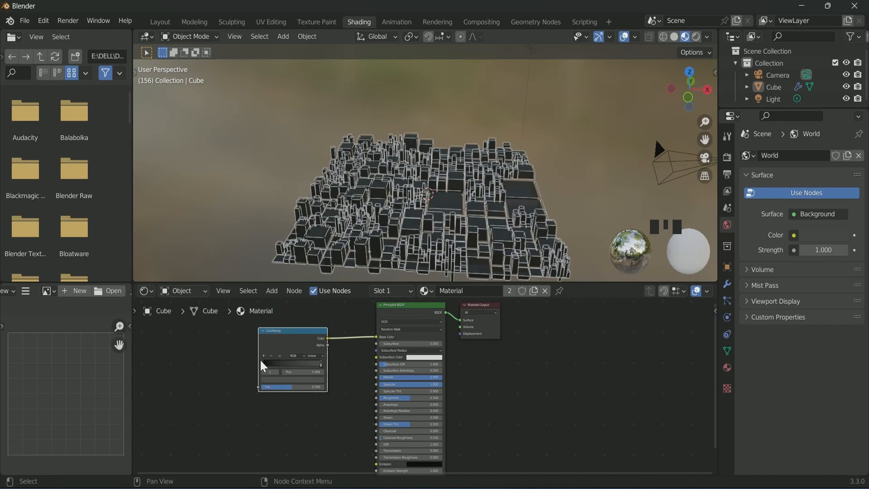
pyautogui.doubleClick(308, 371)
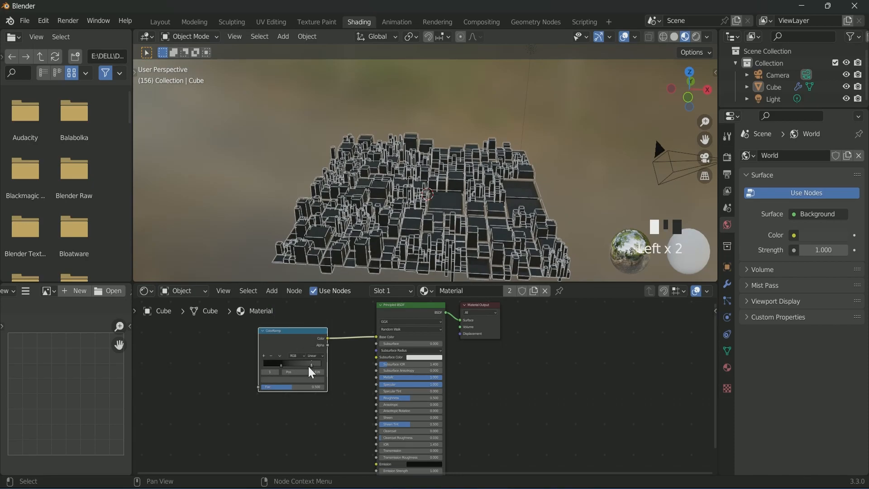
pyautogui.scroll(-3)
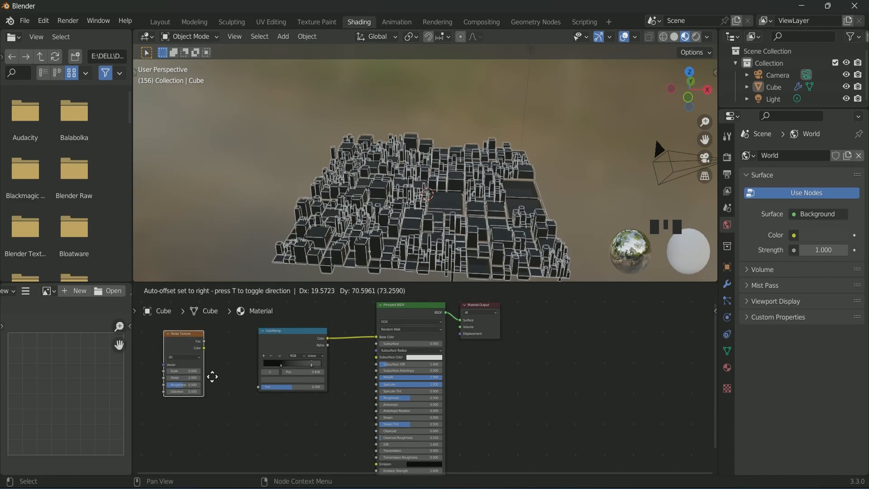
pyautogui.click(212, 334)
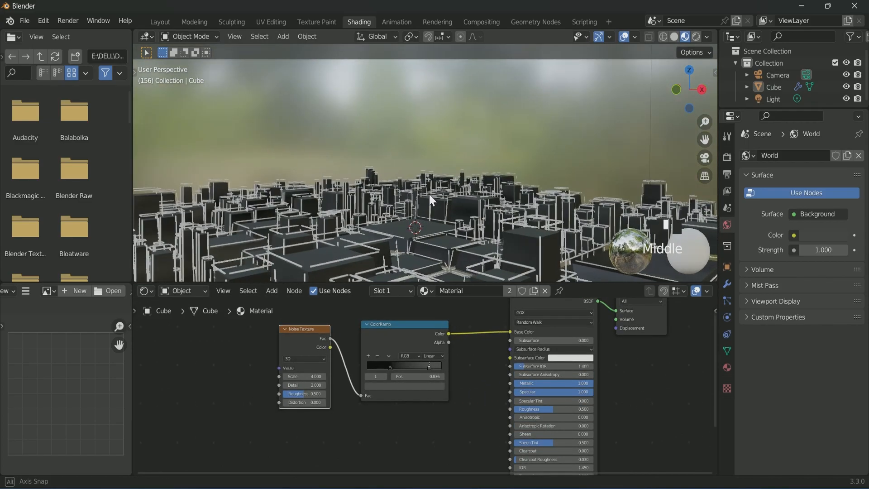
# - Add a Bump node from the ramp and a Mix Shader between Principled BSDF and Material Output
pyautogui.write('bu')
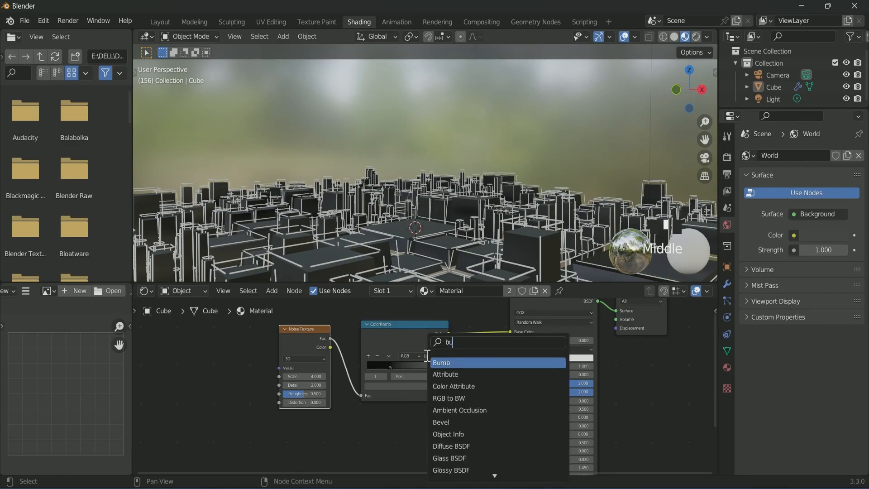
pyautogui.click(441, 362)
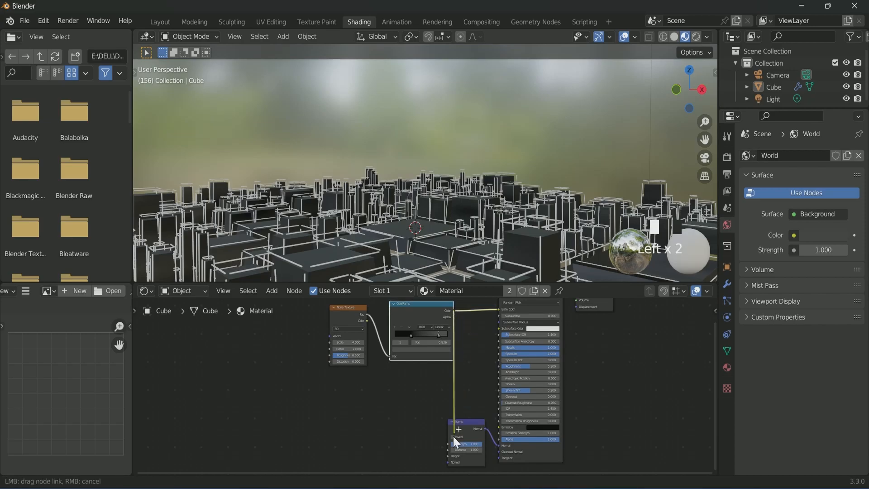
pyautogui.scroll(-3)
pyautogui.write('mix')
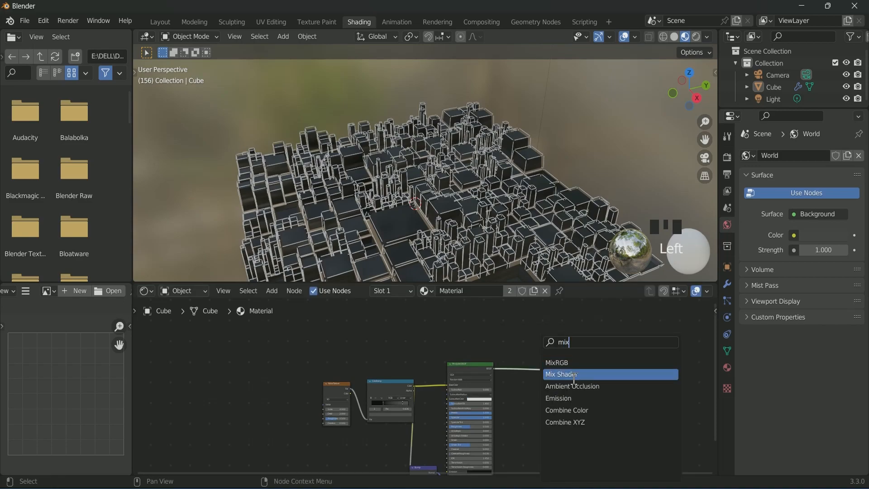
pyautogui.scroll(3)
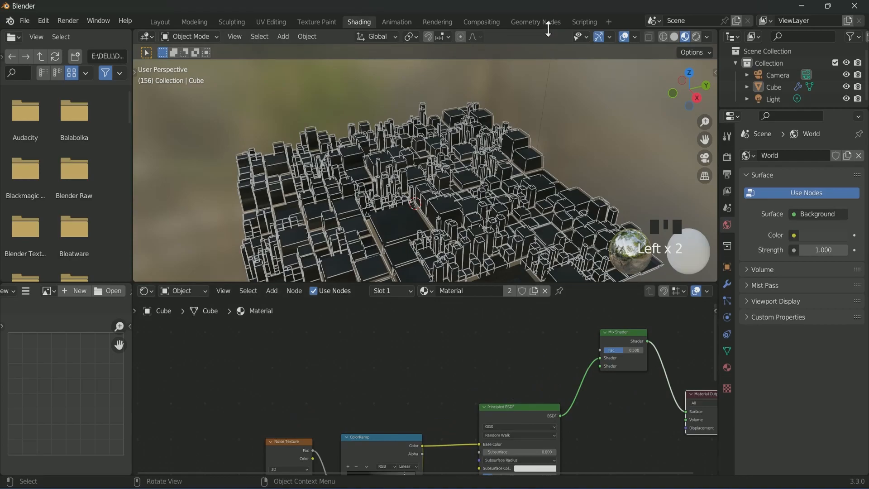
pyautogui.click(535, 21)
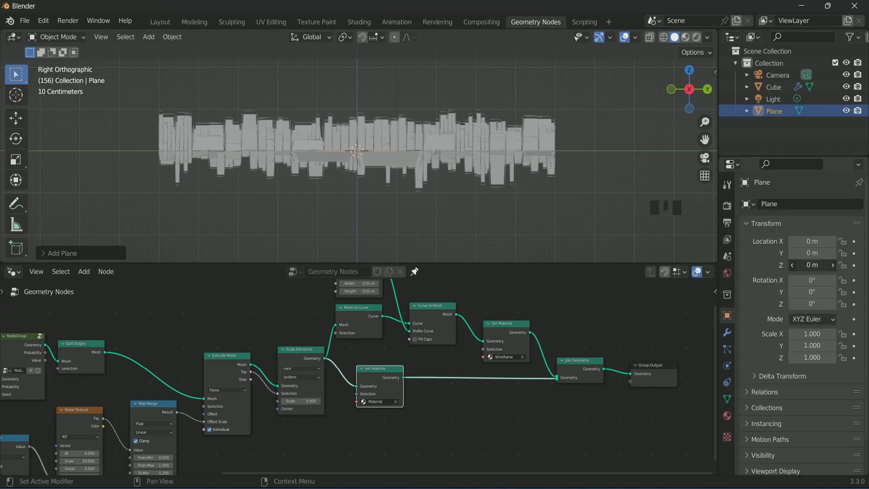
# - Add a Plane at Z 0.85 m and scale it up to cover the city
pyautogui.click(811, 265)
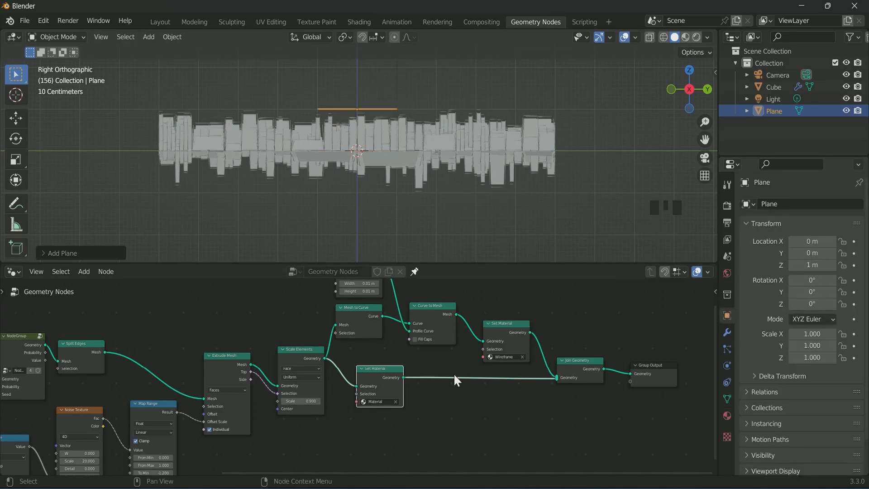
pyautogui.press('space')
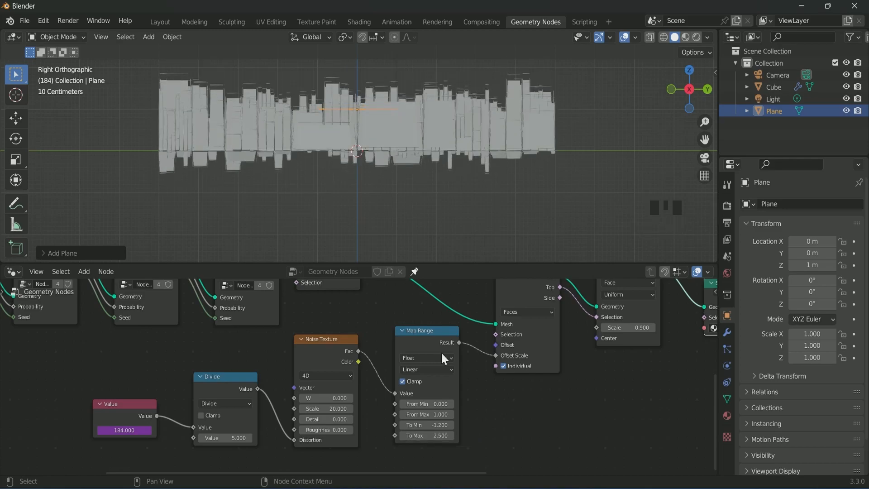
pyautogui.scroll(-3)
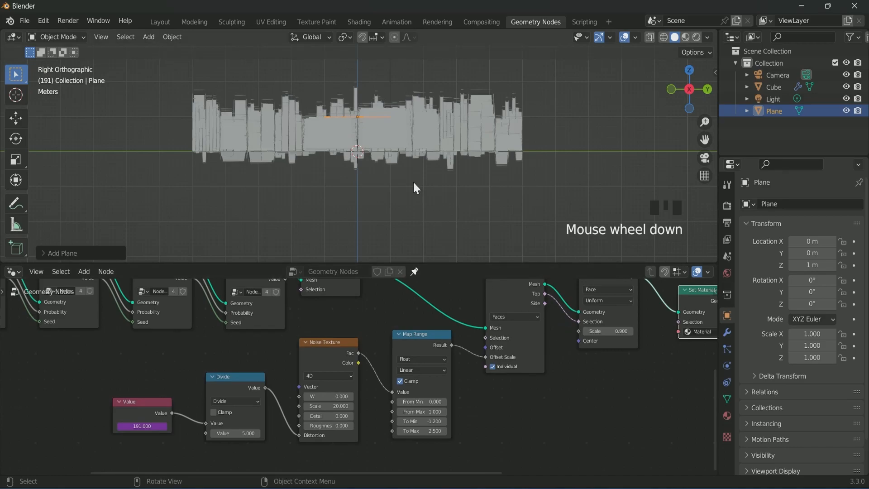
pyautogui.scroll(-3)
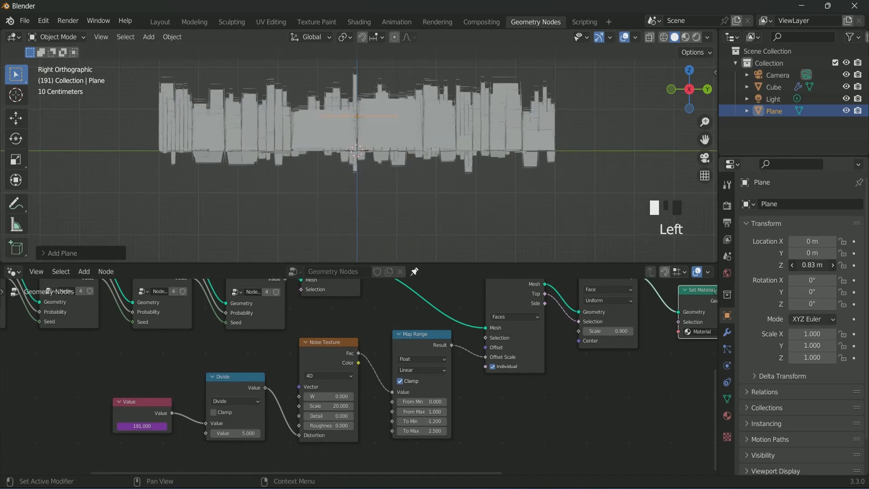
pyautogui.scroll(-3)
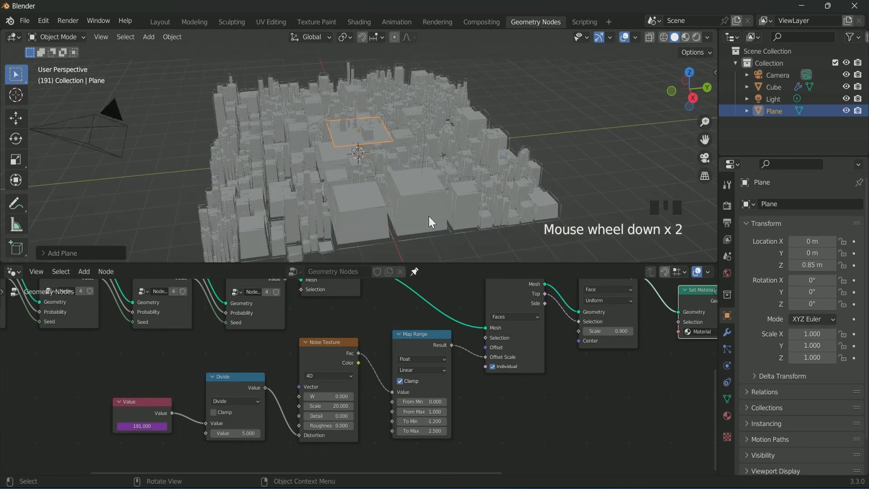
pyautogui.press('s')
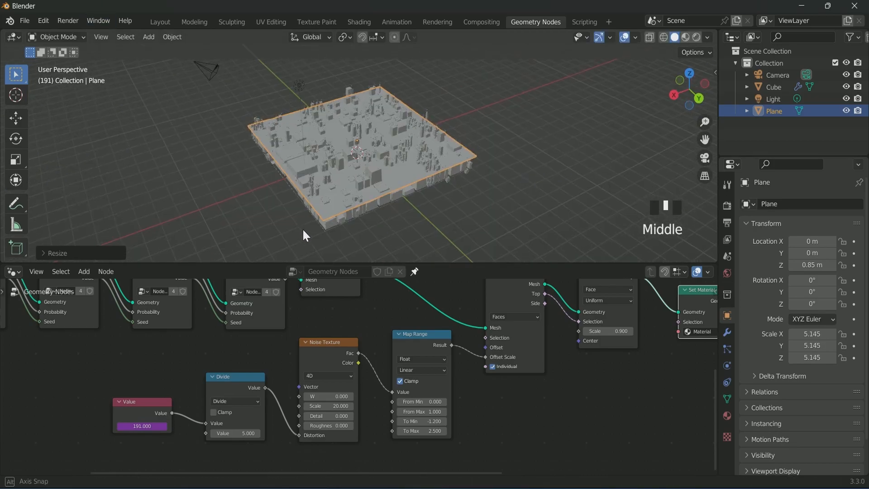
pyautogui.scroll(-3)
pyautogui.write('pr')
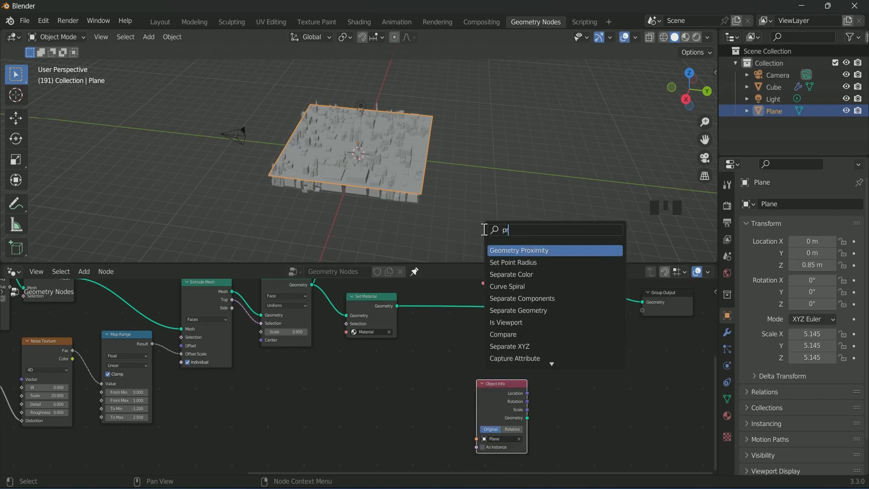
# - Bring the Plane into the node tree with a Geometry Proximity node
pyautogui.click(518, 250)
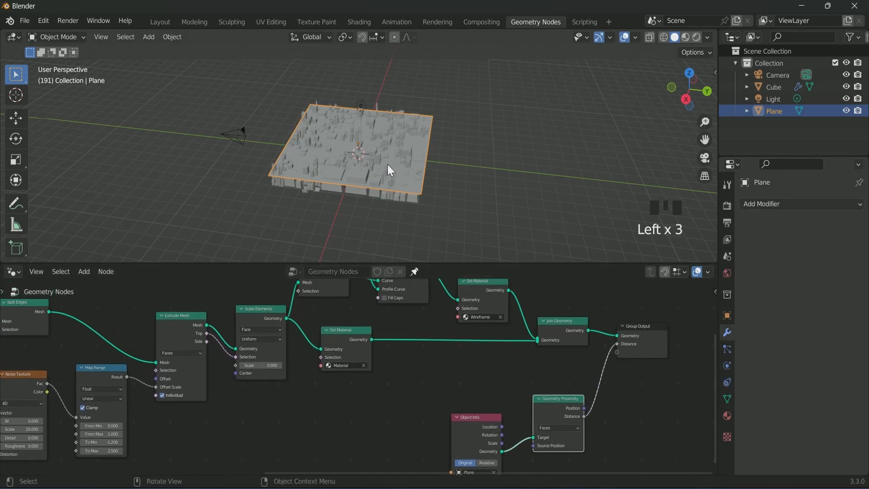
# - Select the Cube and start naming the Distance output attribute 'mas' on its modifier
pyautogui.click(774, 87)
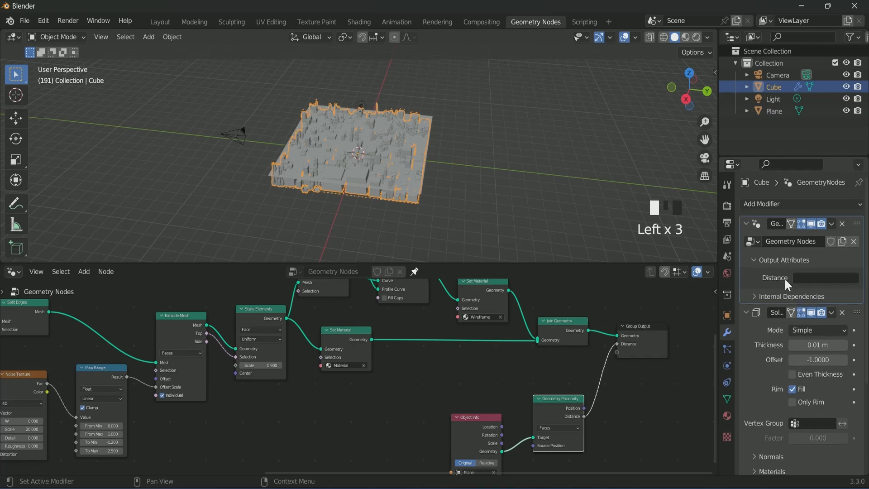
pyautogui.click(825, 277)
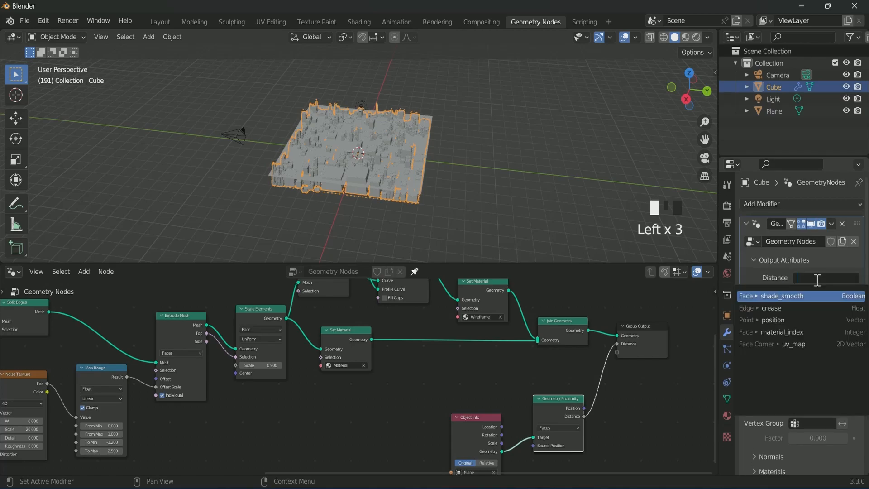
pyautogui.write('mas')
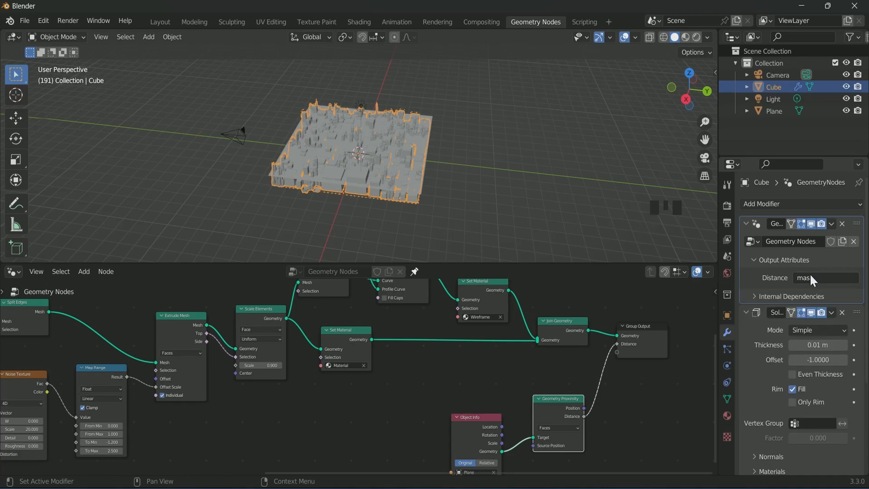
# - Set the block ColorRamp stops to yellow, green and blue with Constant interpolation
pyautogui.click(358, 21)
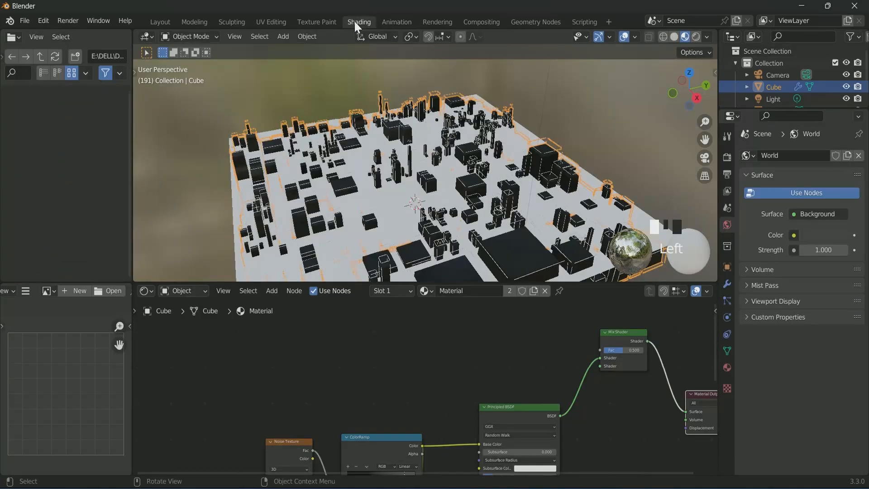
pyautogui.scroll(3)
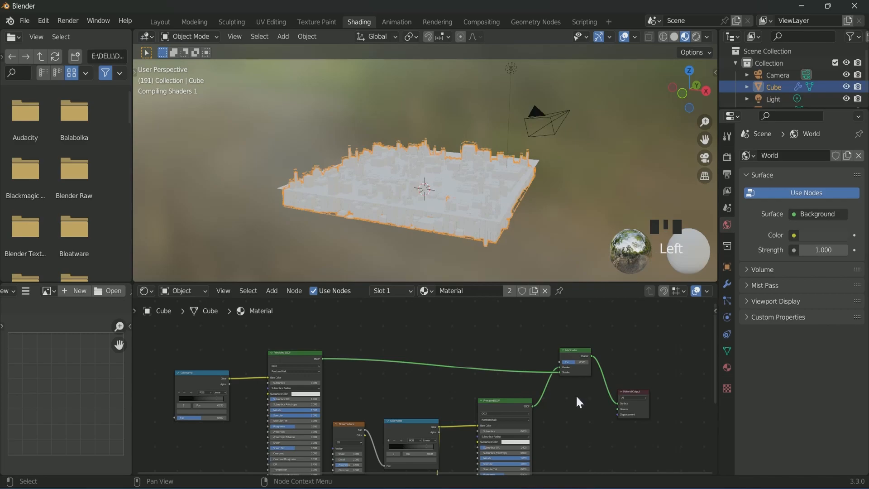
pyautogui.scroll(3)
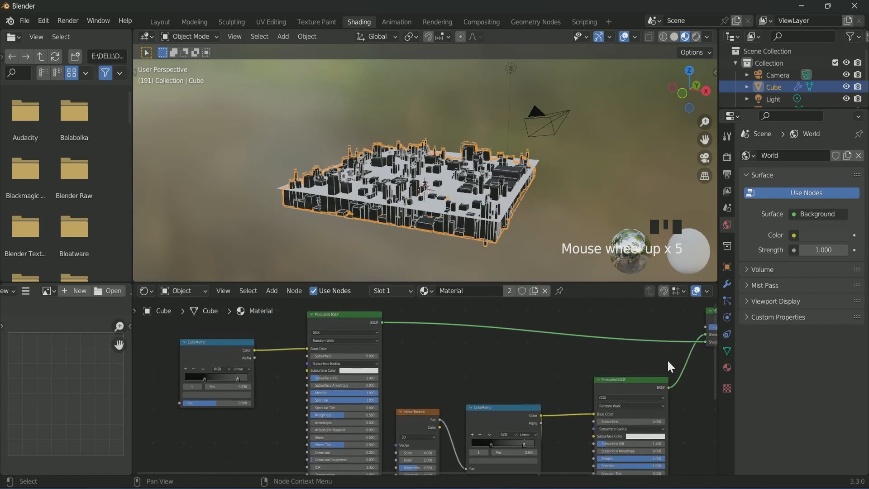
pyautogui.scroll(-3)
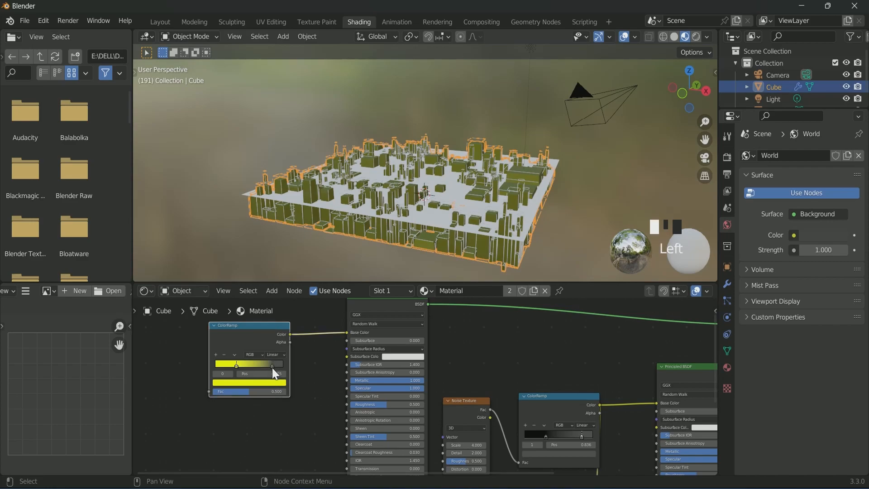
pyautogui.click(273, 371)
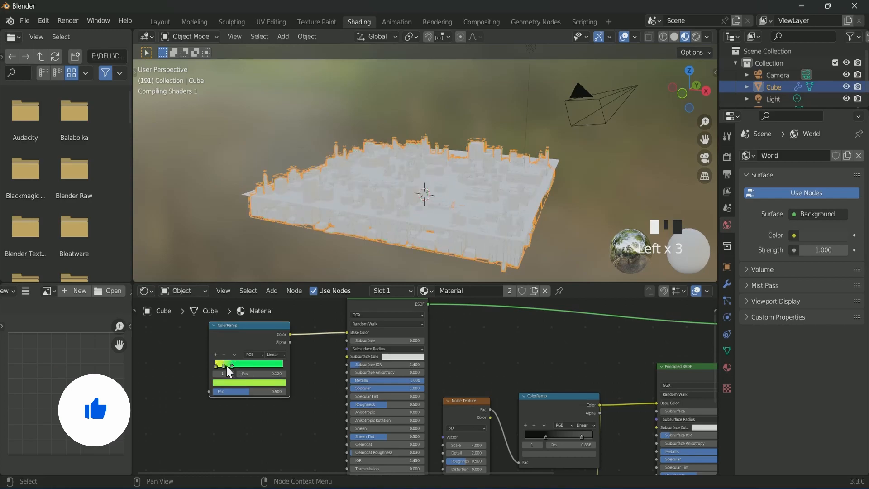
pyautogui.click(249, 372)
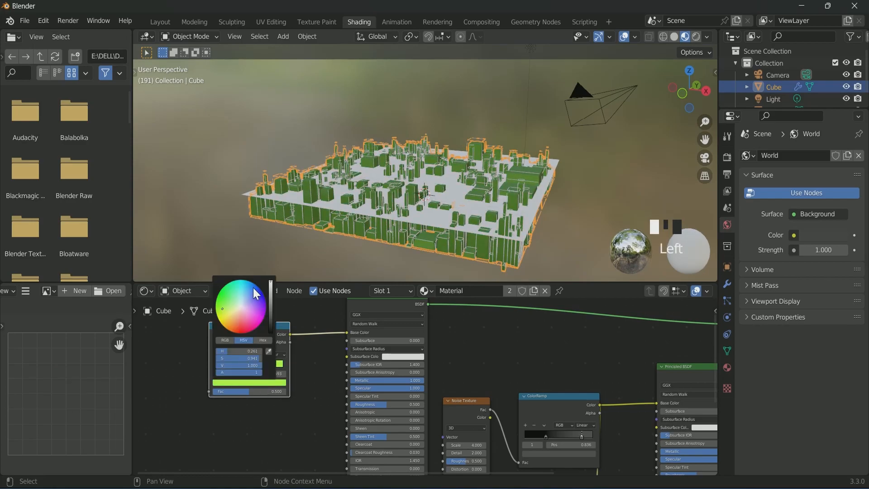
pyautogui.click(253, 292)
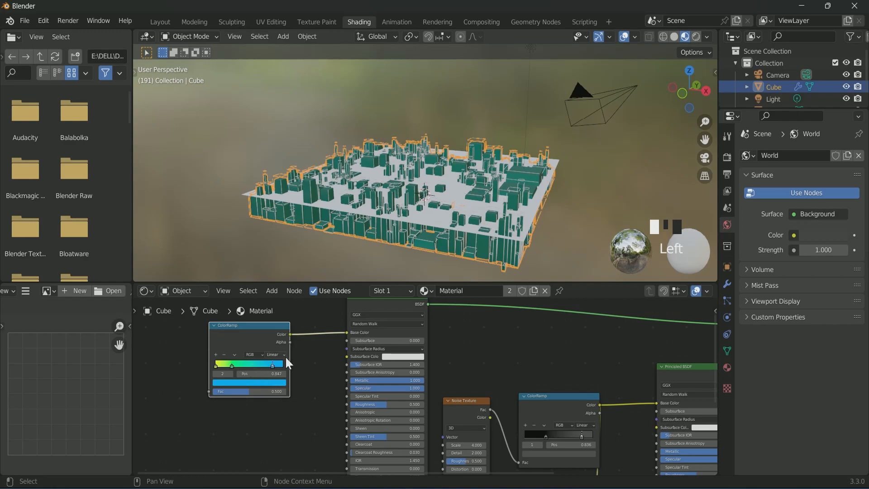
pyautogui.click(273, 354)
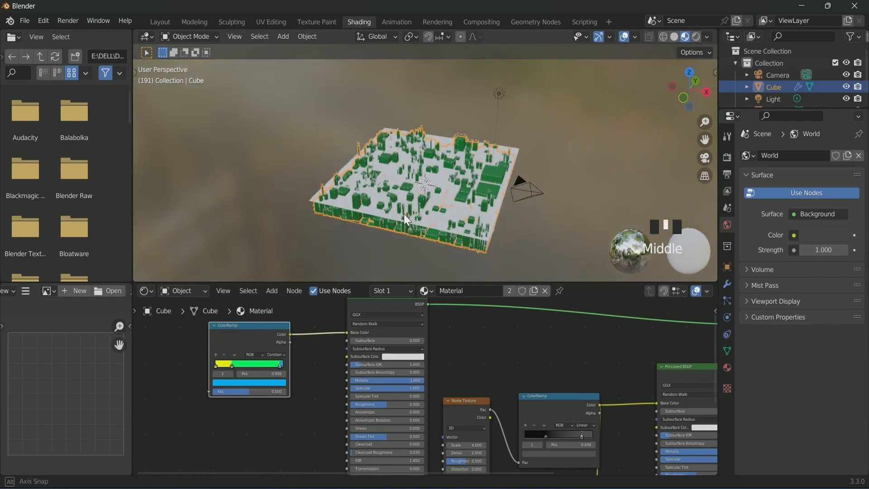
pyautogui.scroll(-3)
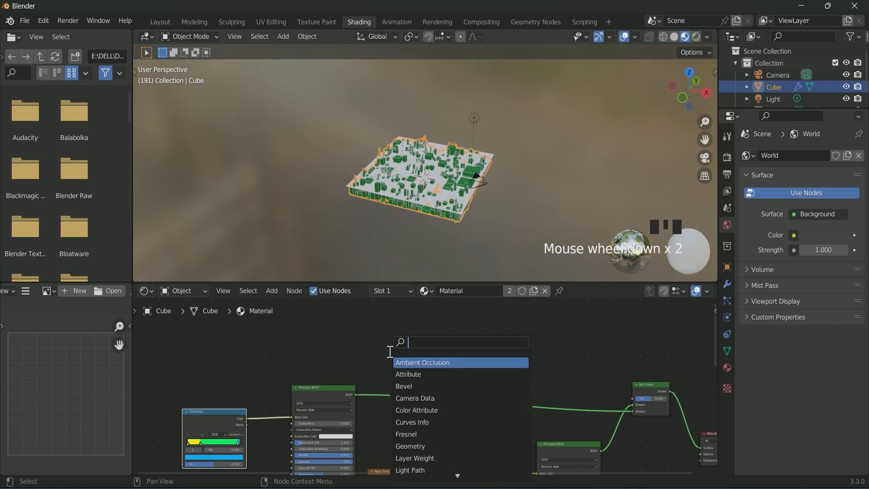
# - Read the 'mask' attribute through a ColorRamp into the Mix Shader factor and hide the Plane
pyautogui.click(408, 374)
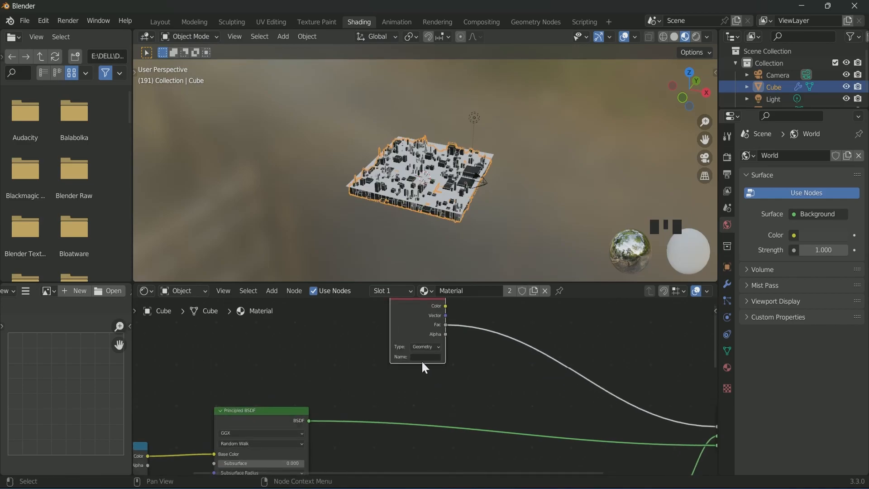
pyautogui.moveTo(424, 360)
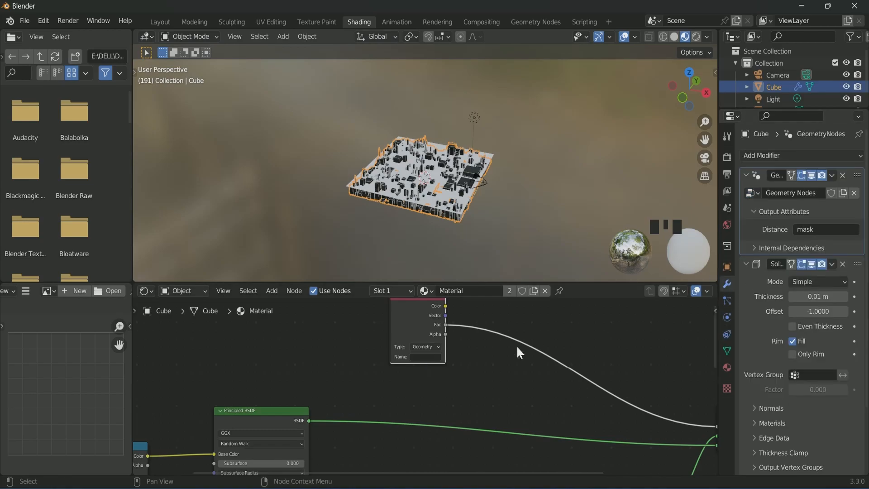
pyautogui.press('ctrl+v')
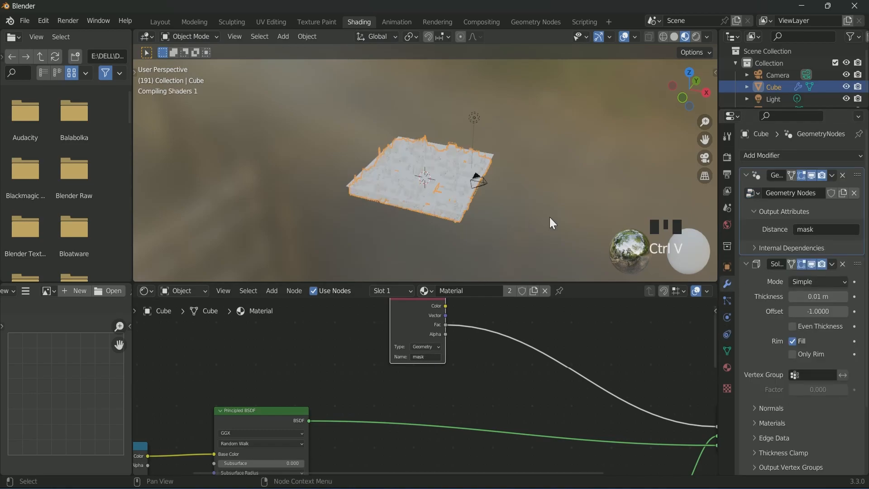
pyautogui.scroll(3)
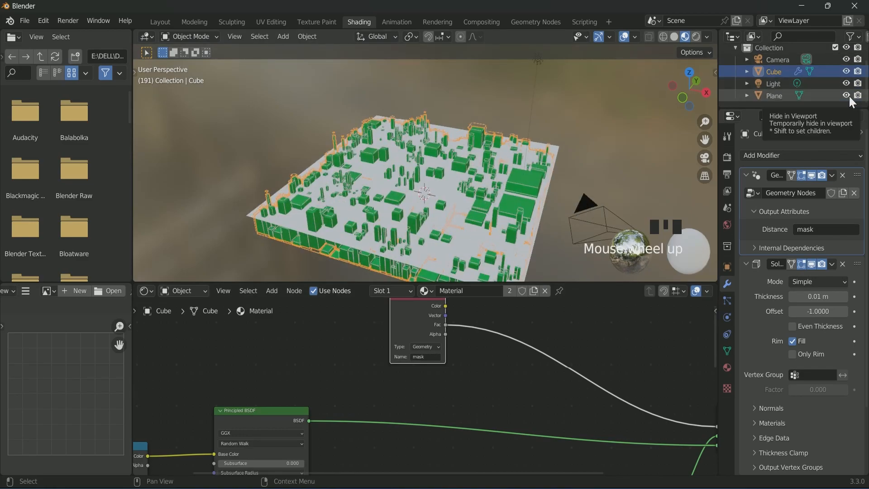
pyautogui.scroll(3)
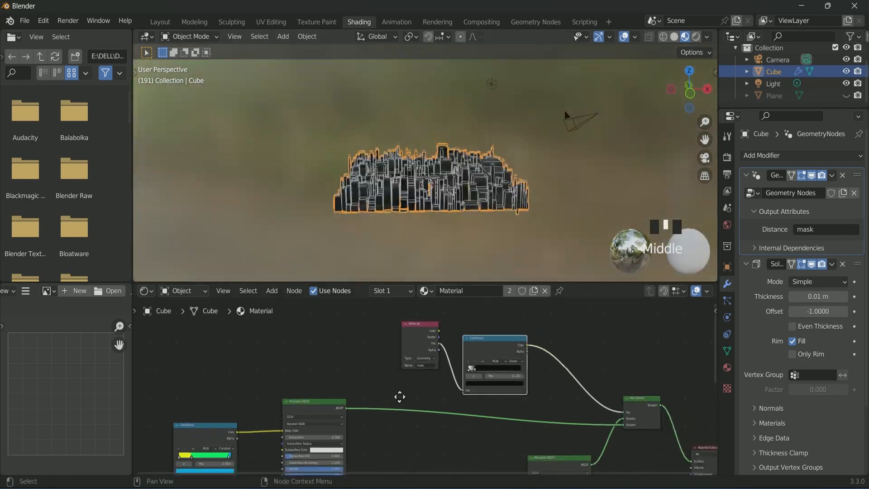
# - Feed a Diagonal Gradient Texture into the block ColorRamp's factor
pyautogui.write('gr')
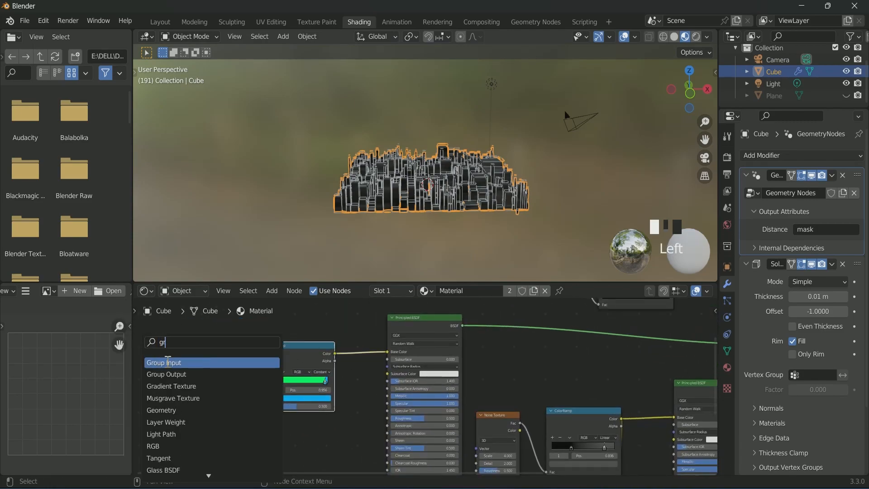
pyautogui.click(171, 386)
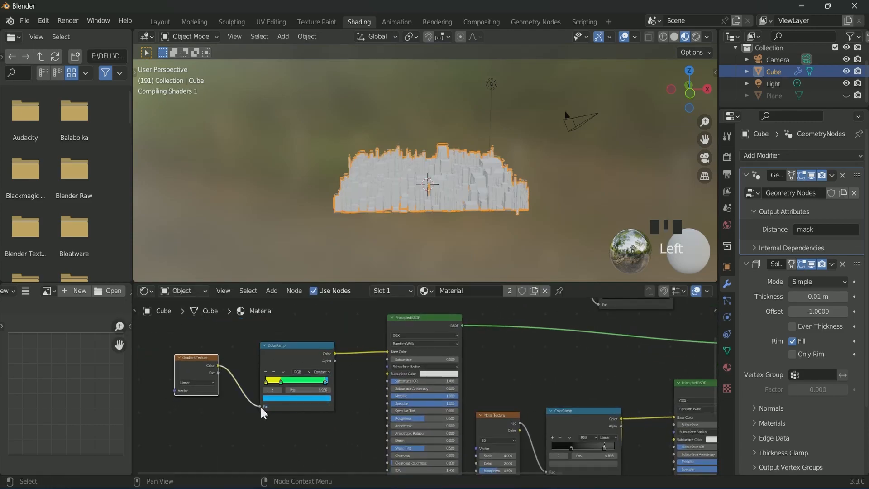
pyautogui.scroll(3)
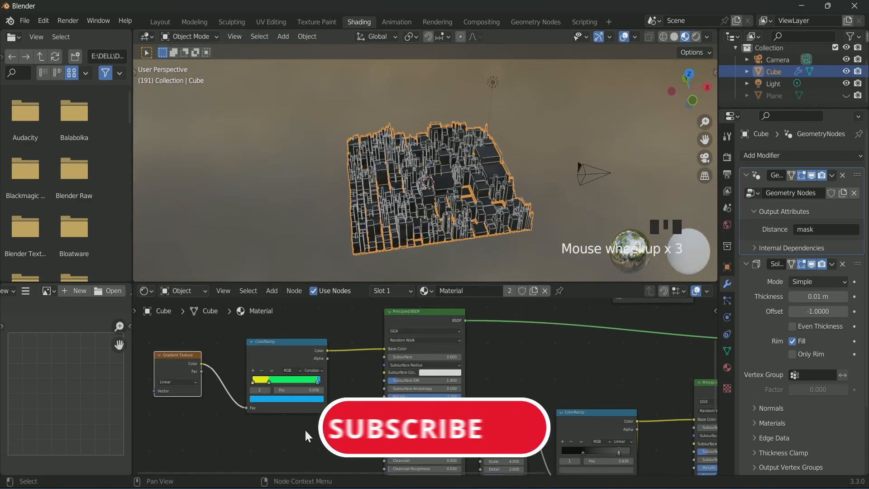
pyautogui.click(177, 381)
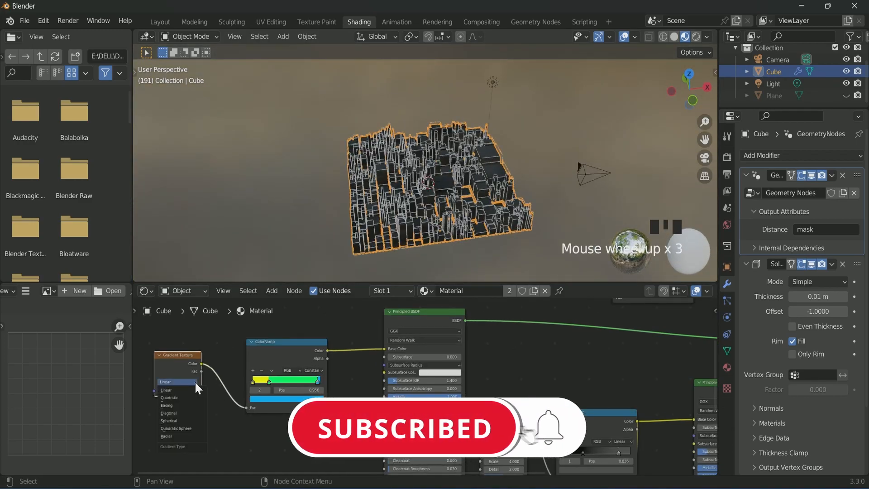
pyautogui.moveTo(193, 413)
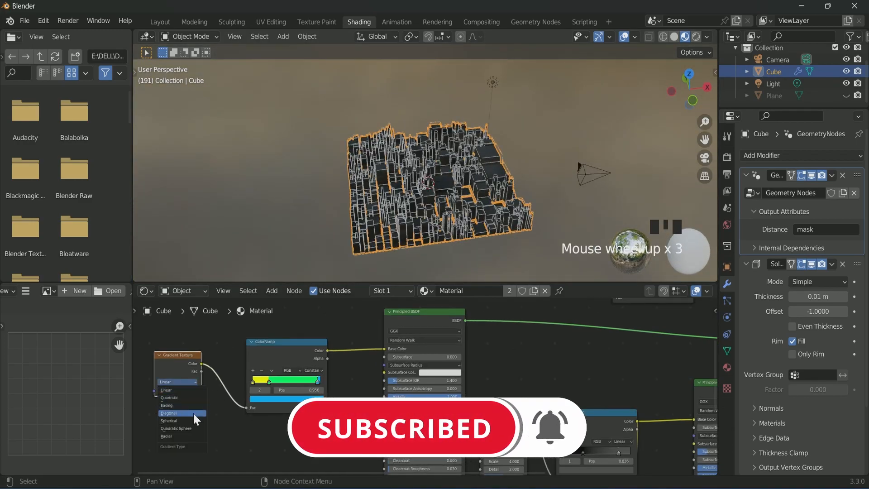
pyautogui.click(169, 412)
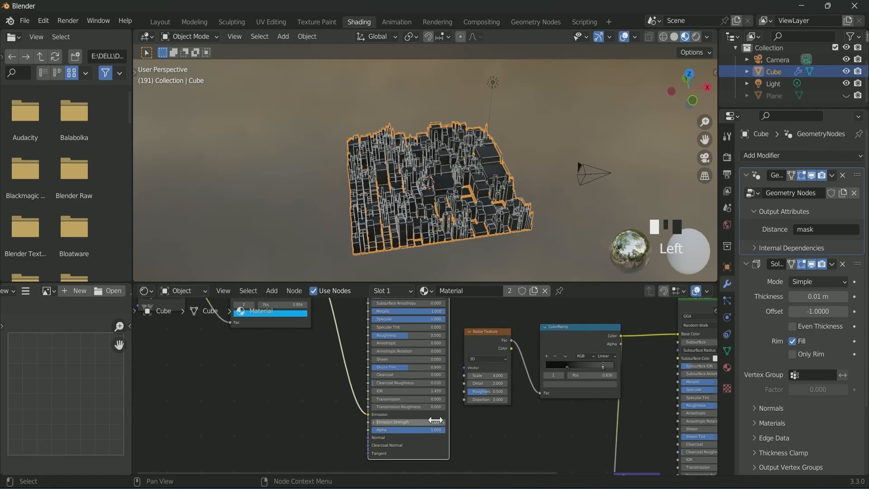
pyautogui.press('space')
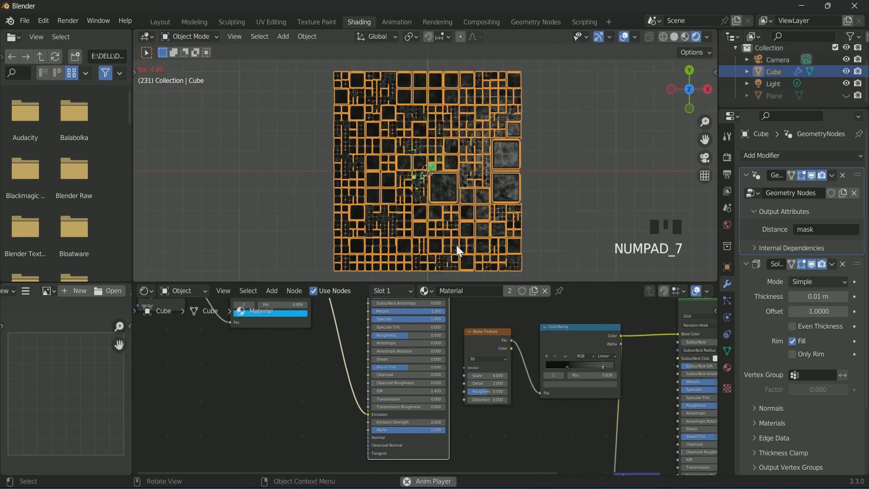
pyautogui.scroll(-3)
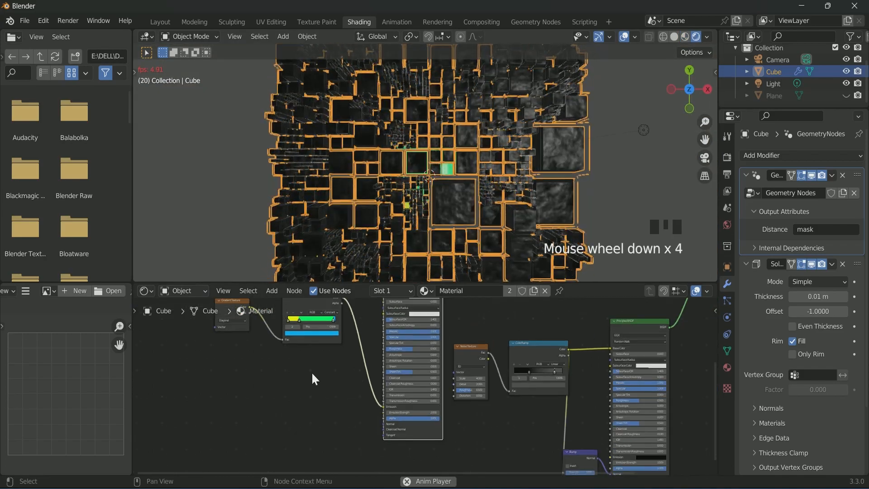
pyautogui.scroll(-3)
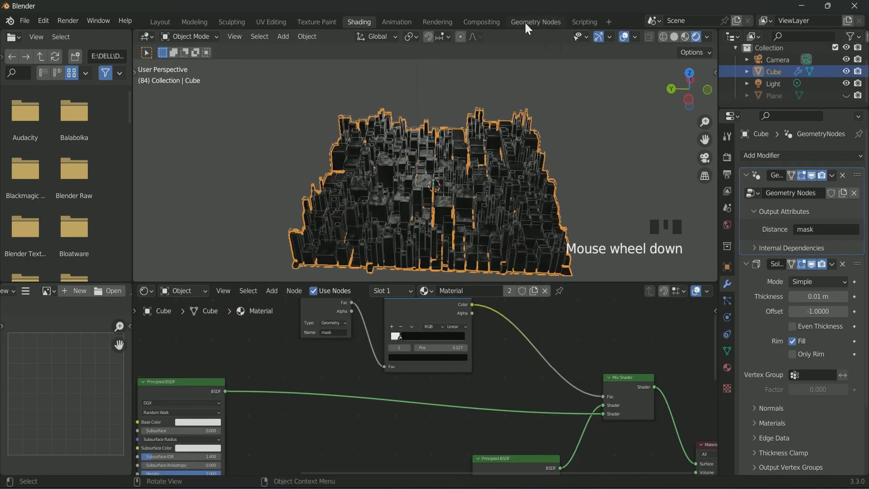
pyautogui.click(535, 22)
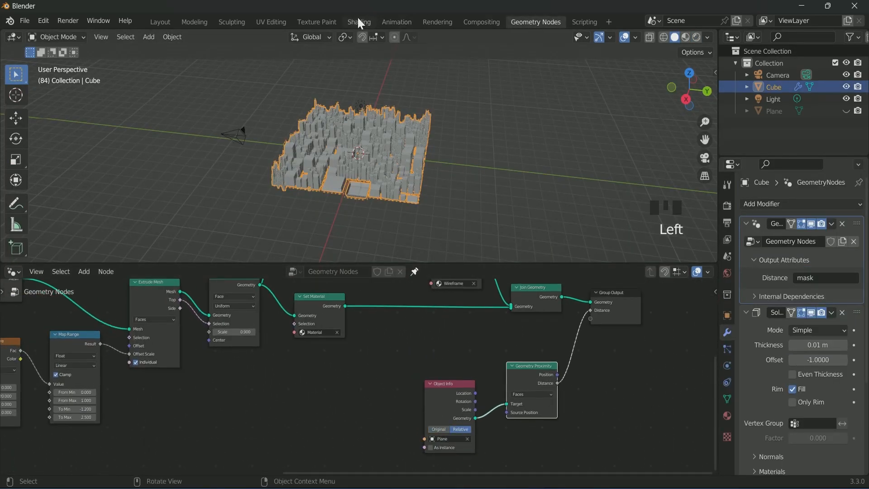
pyautogui.click(358, 21)
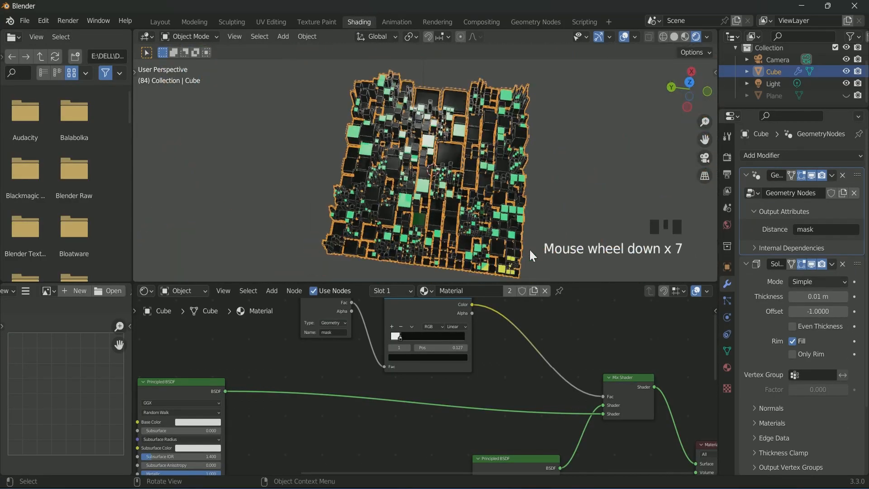
pyautogui.press('numpad_5')
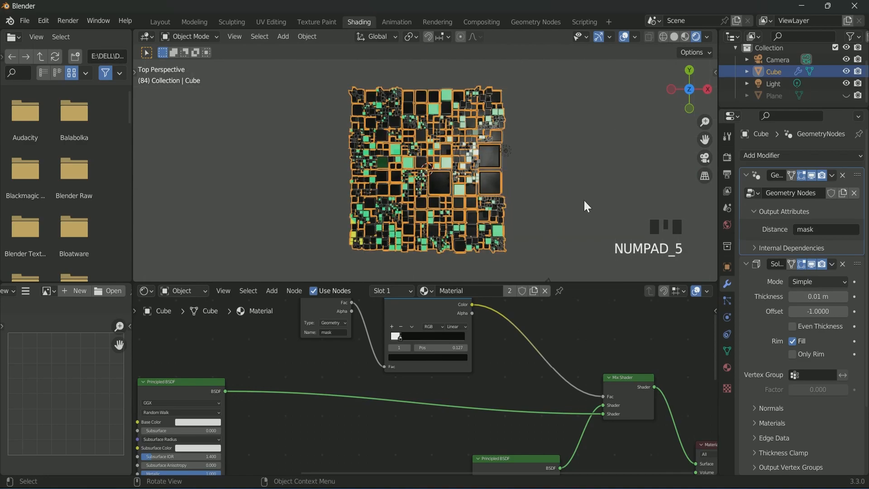
pyautogui.scroll(3)
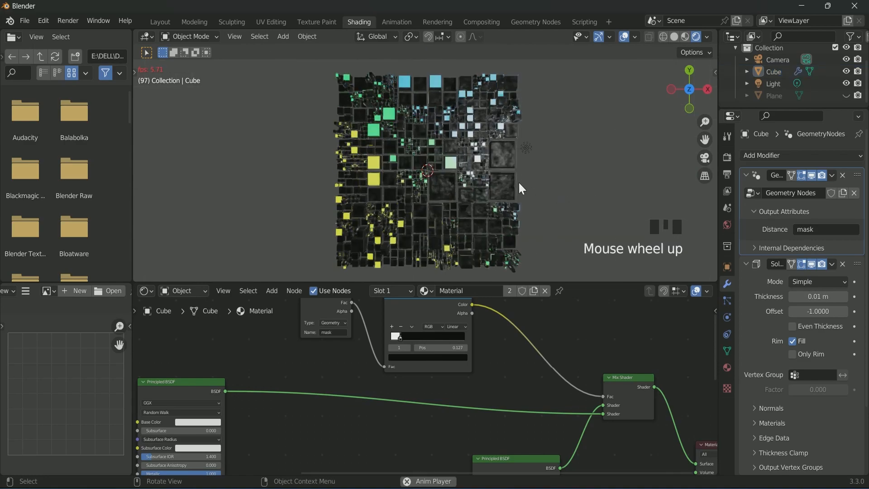
pyautogui.press('space')
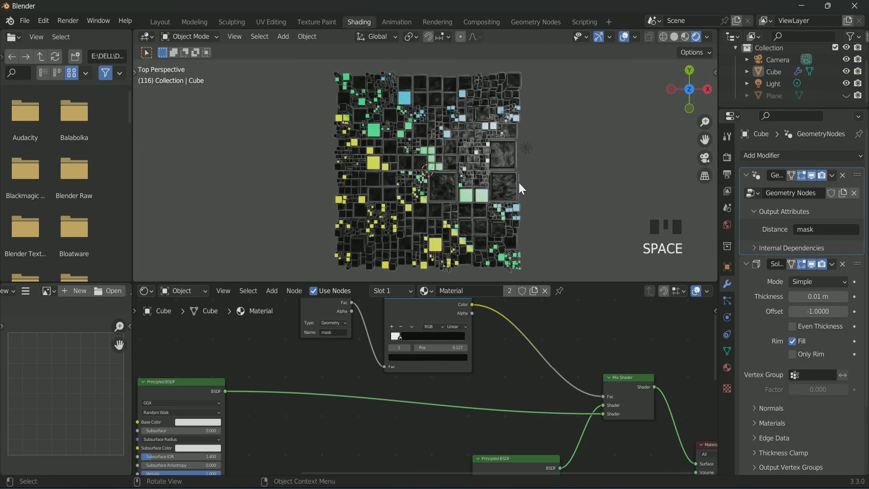
pyautogui.scroll(-3)
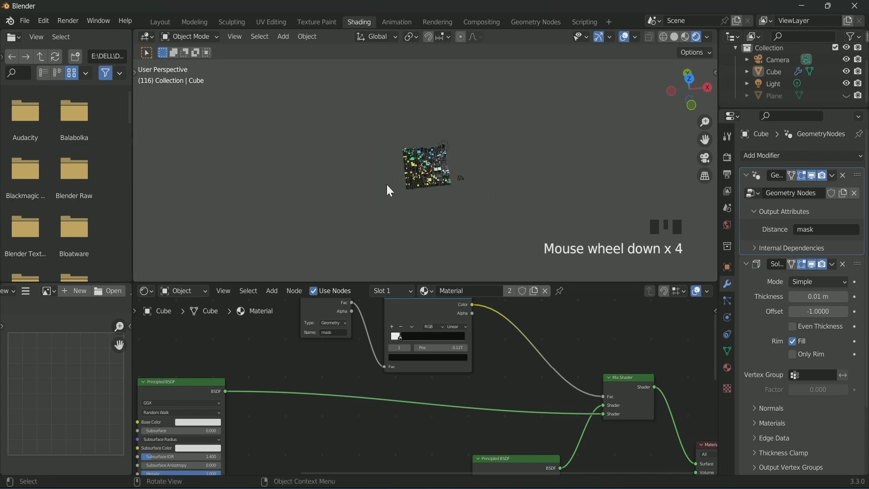